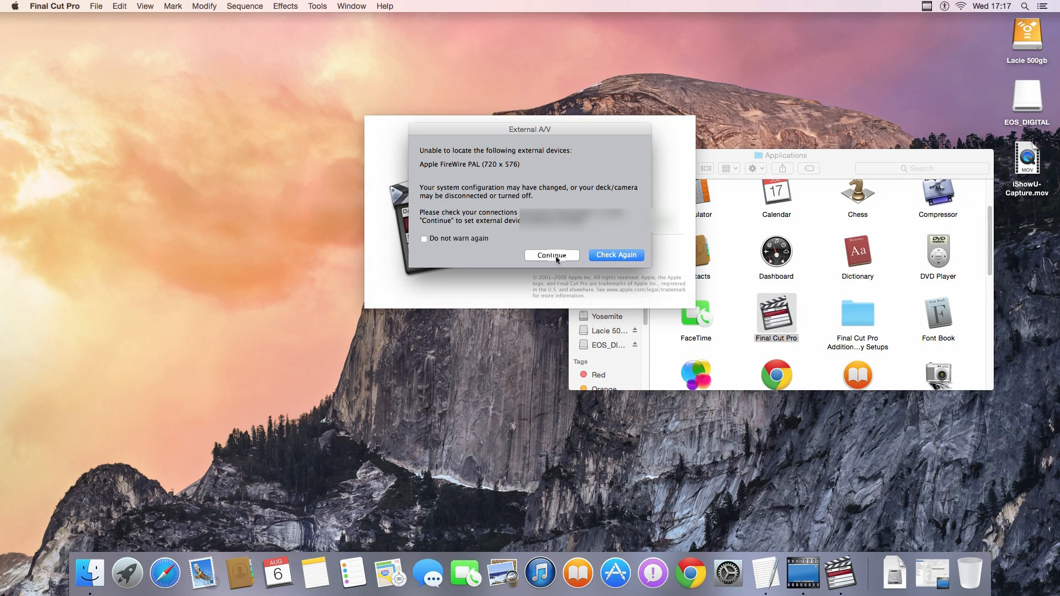
# Step: Continue past the External A/V missing device warning to launch Final Cut Pro
pyautogui.click(551, 255)
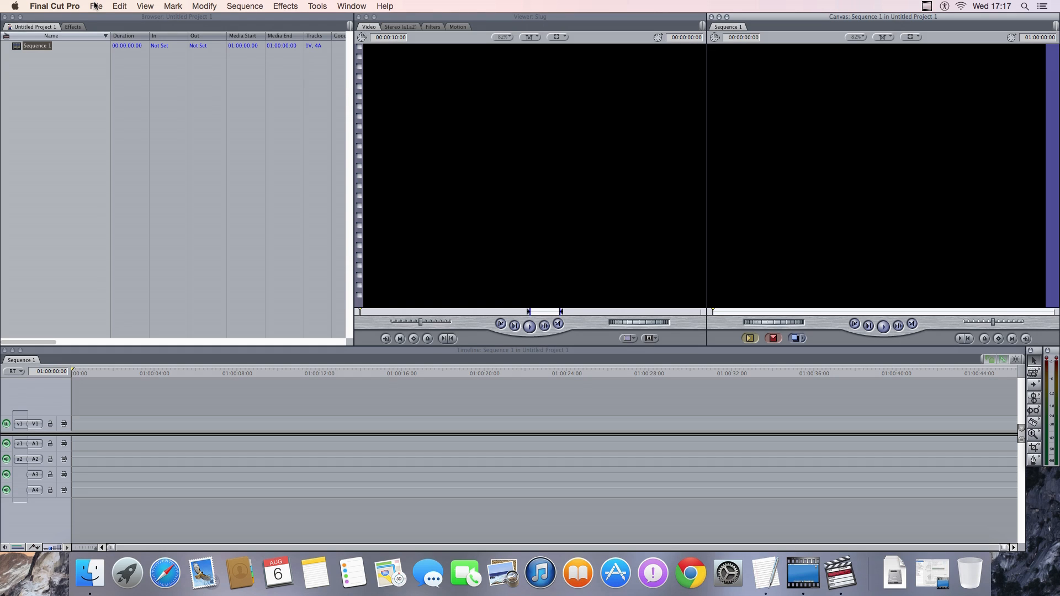
# Step: Save the project with Save Project As, keeping the name Untitled Project 1 in Documents
pyautogui.click(96, 6)
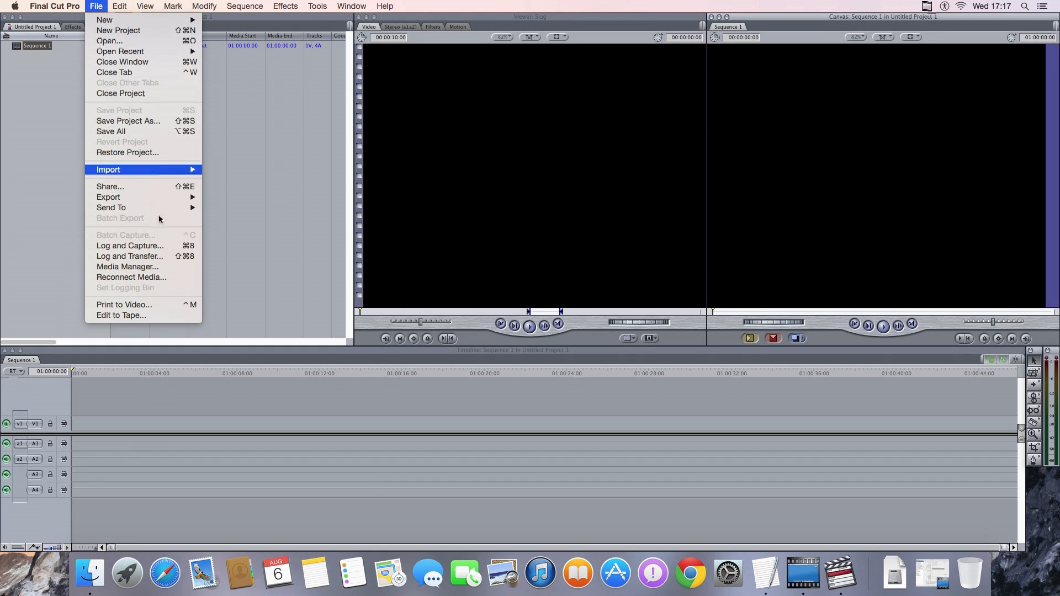
pyautogui.moveTo(127, 121)
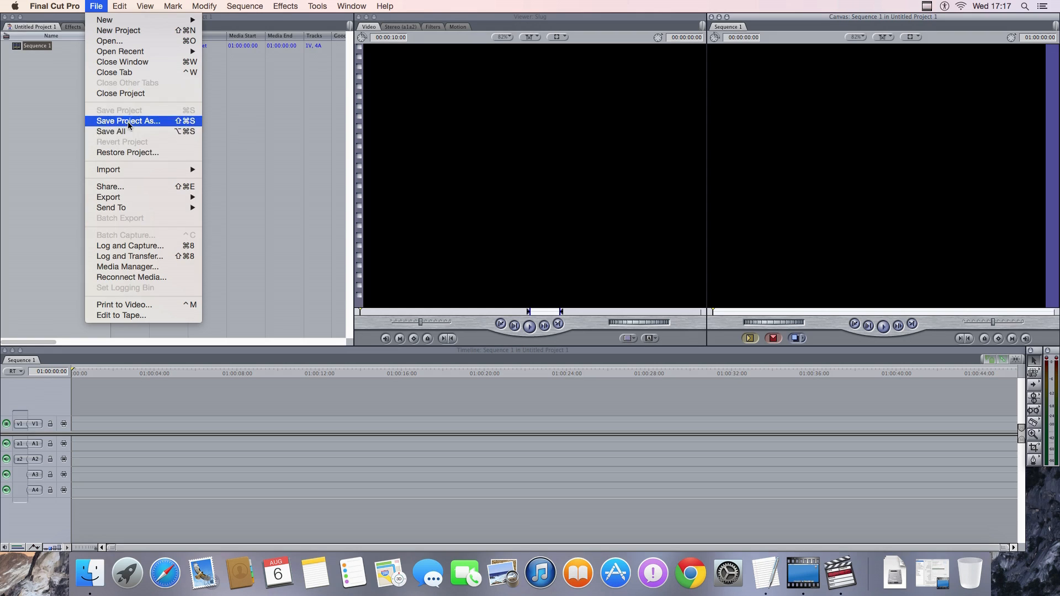
pyautogui.click(128, 120)
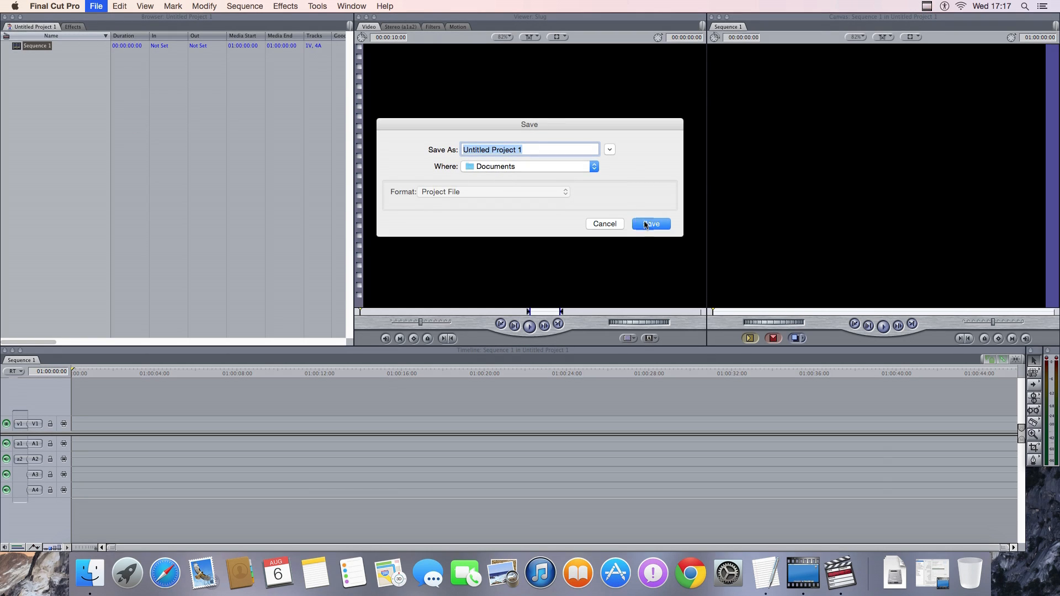
pyautogui.click(96, 6)
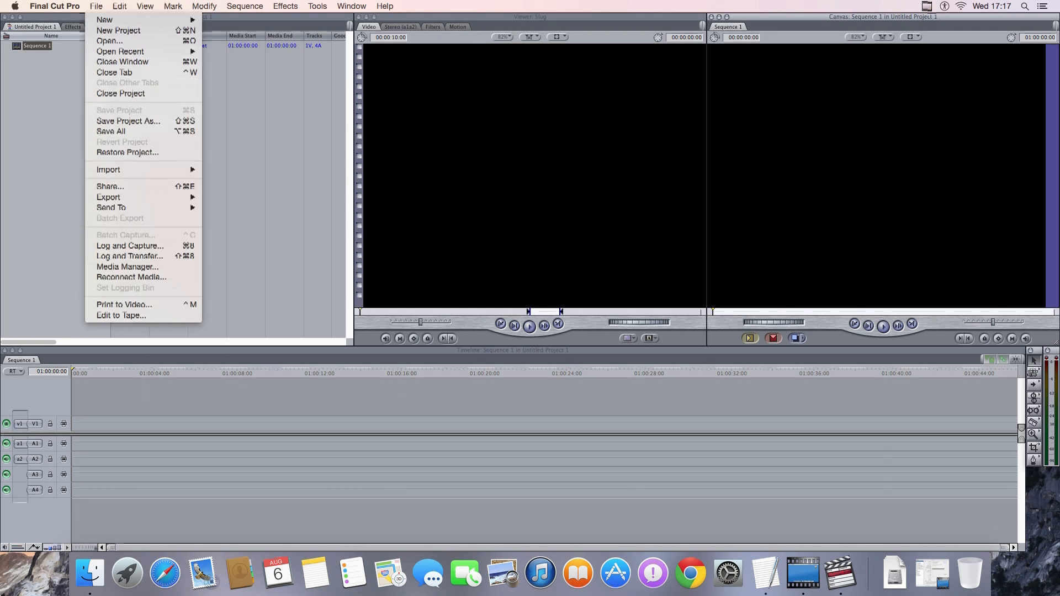
pyautogui.moveTo(129, 256)
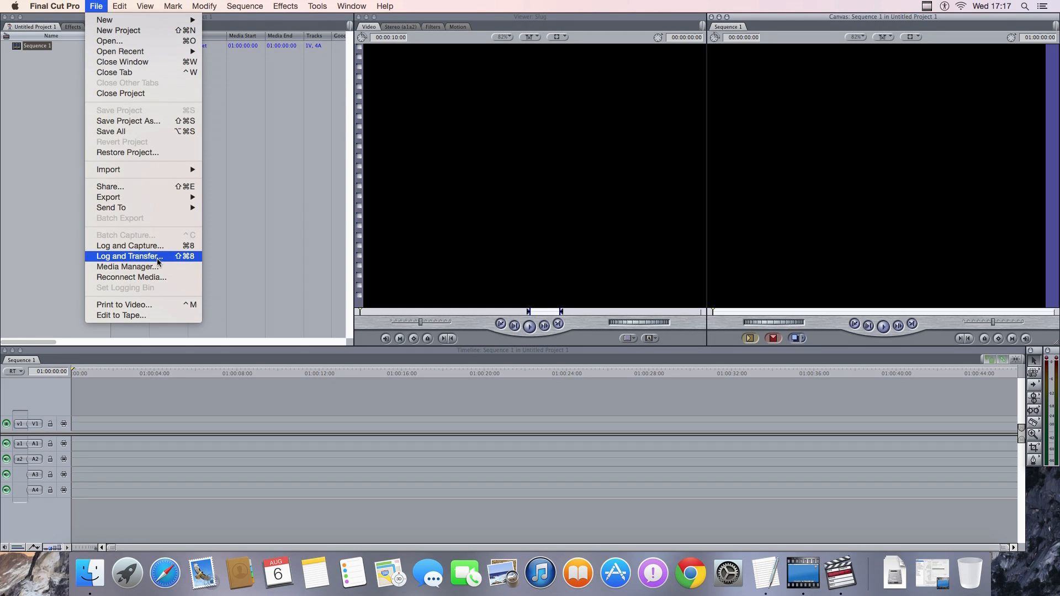
# Step: Use Log and Transfer to preview MVI_1376 from EOS_DIGITAL and add it to the queue
pyautogui.click(388, 142)
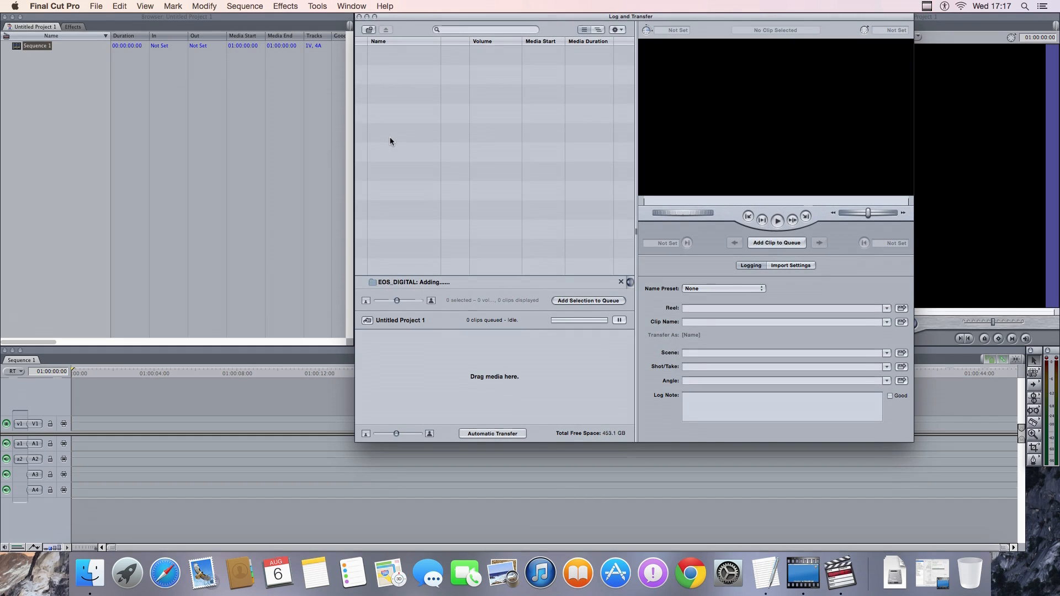
pyautogui.click(398, 55)
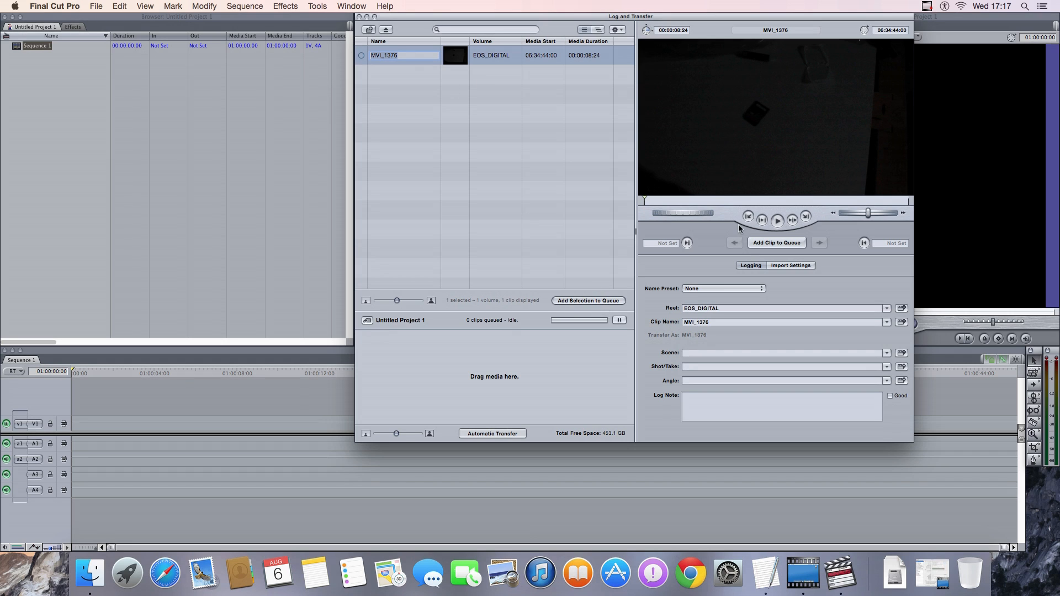
pyautogui.click(777, 220)
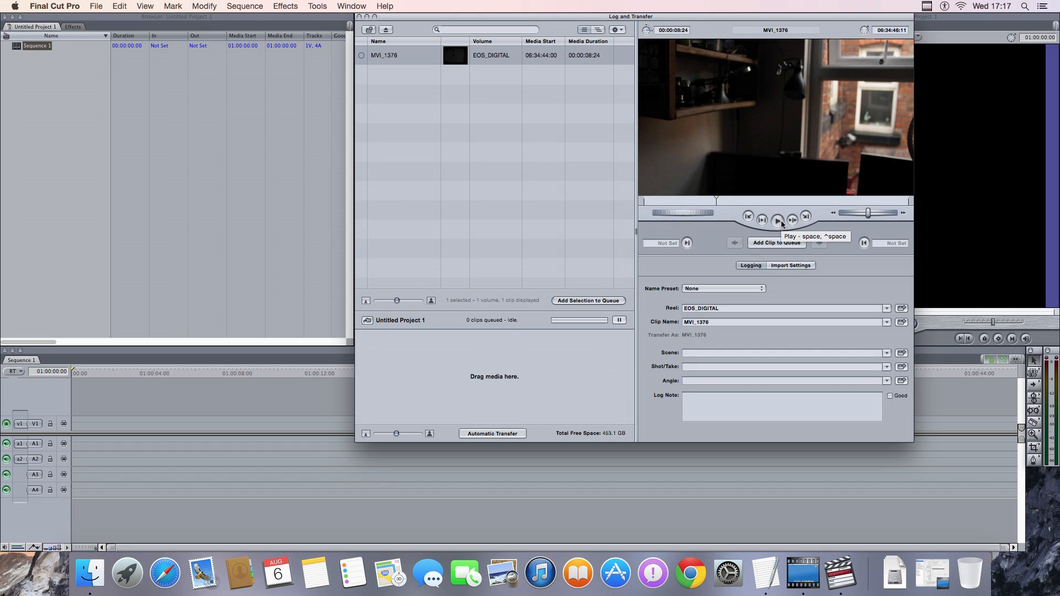
pyautogui.moveTo(776, 243)
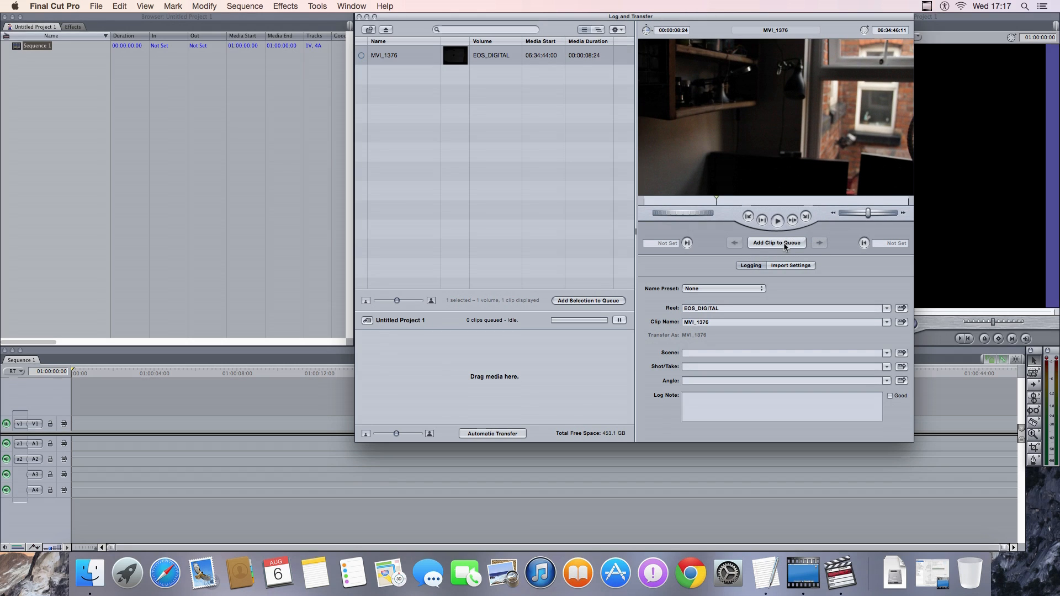
pyautogui.click(776, 243)
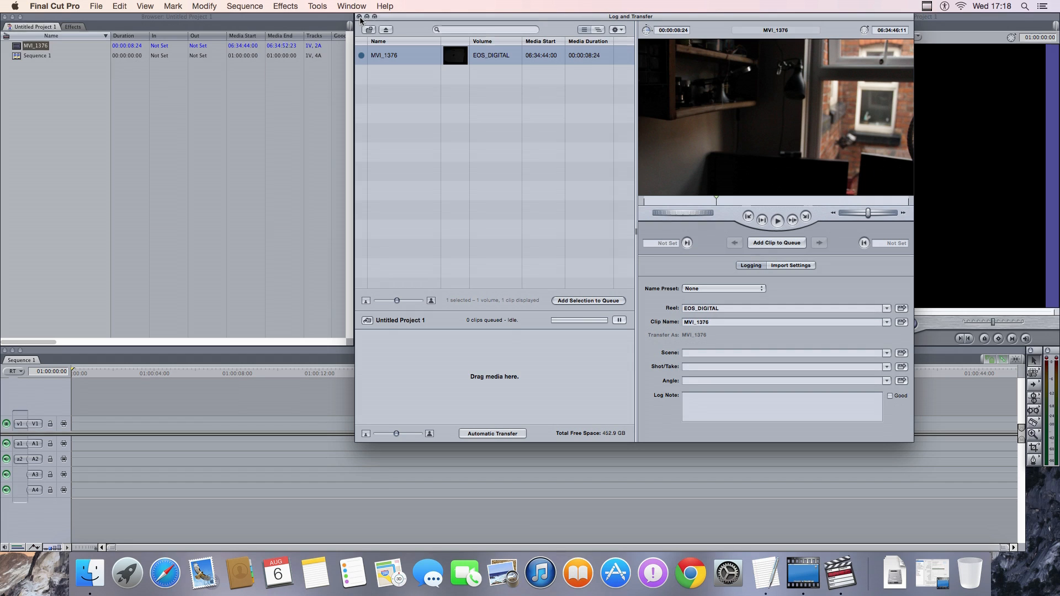
# Step: Close Log and Transfer and open MVI_1376 in the Viewer
pyautogui.click(360, 20)
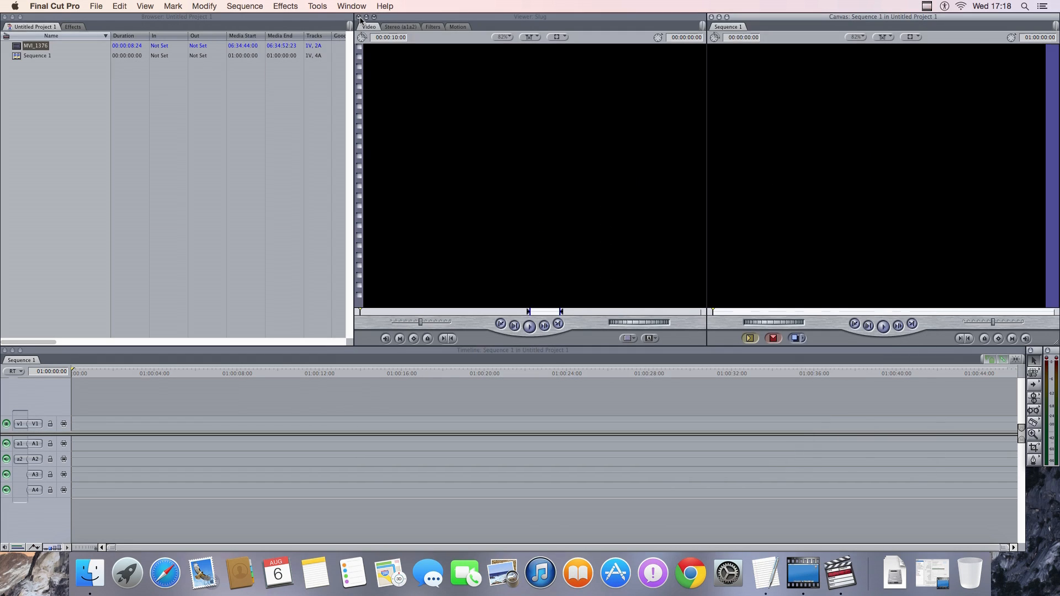
pyautogui.doubleClick(36, 45)
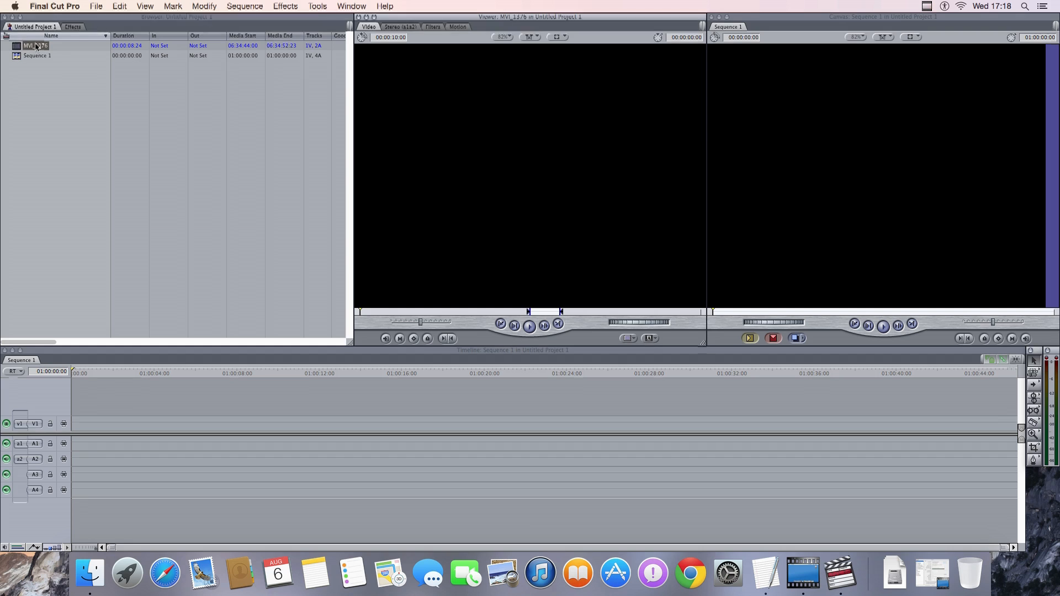
pyautogui.doubleClick(37, 45)
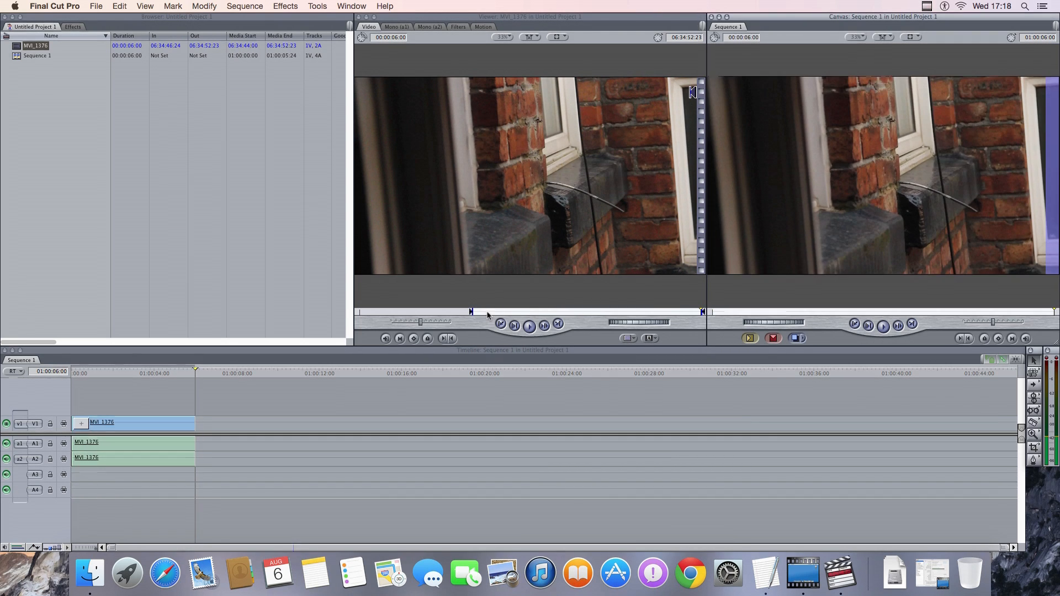
# Step: Edit three MVI_1376 pieces into Sequence 1 at about 3, 9 and 7 seconds
pyautogui.click(144, 373)
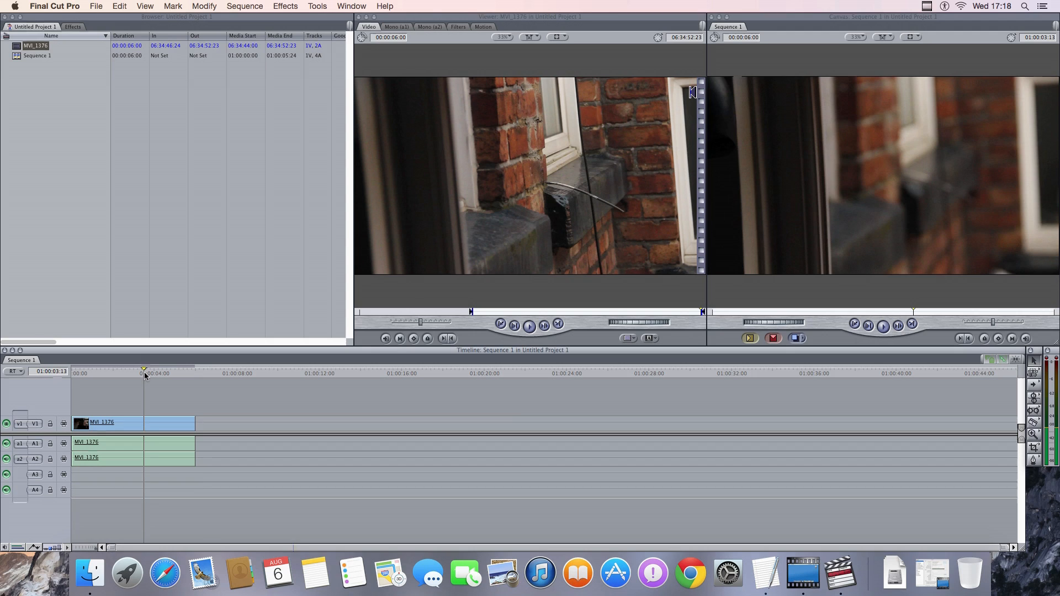
pyautogui.press('mute')
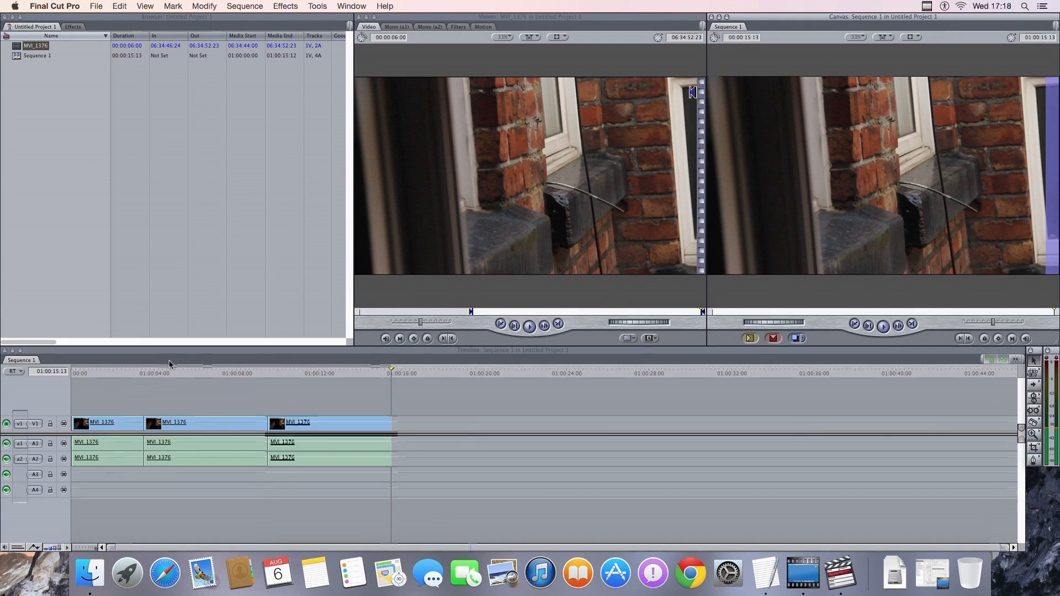
pyautogui.click(268, 373)
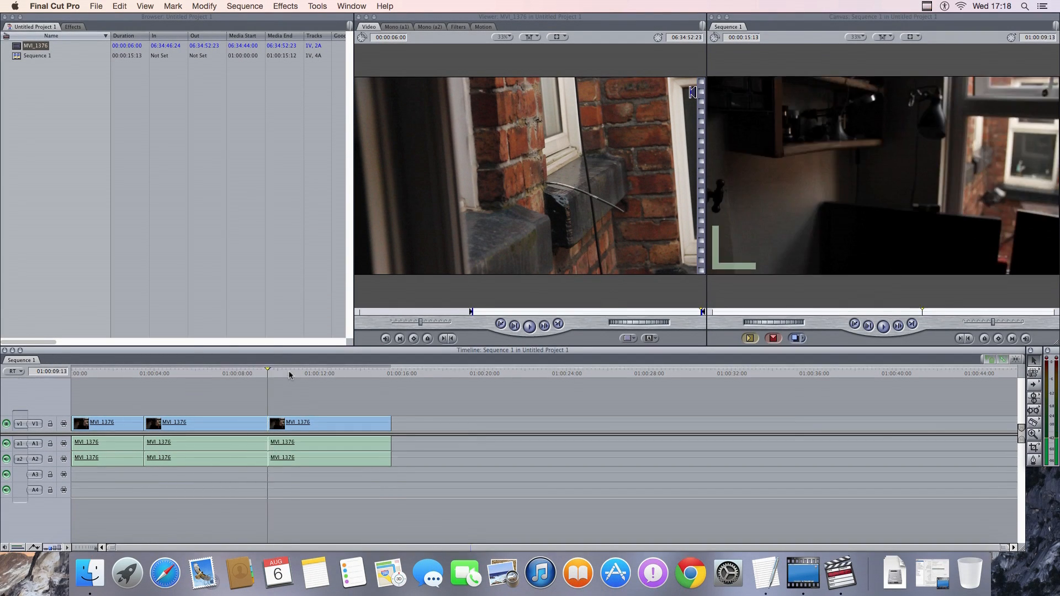
pyautogui.click(96, 6)
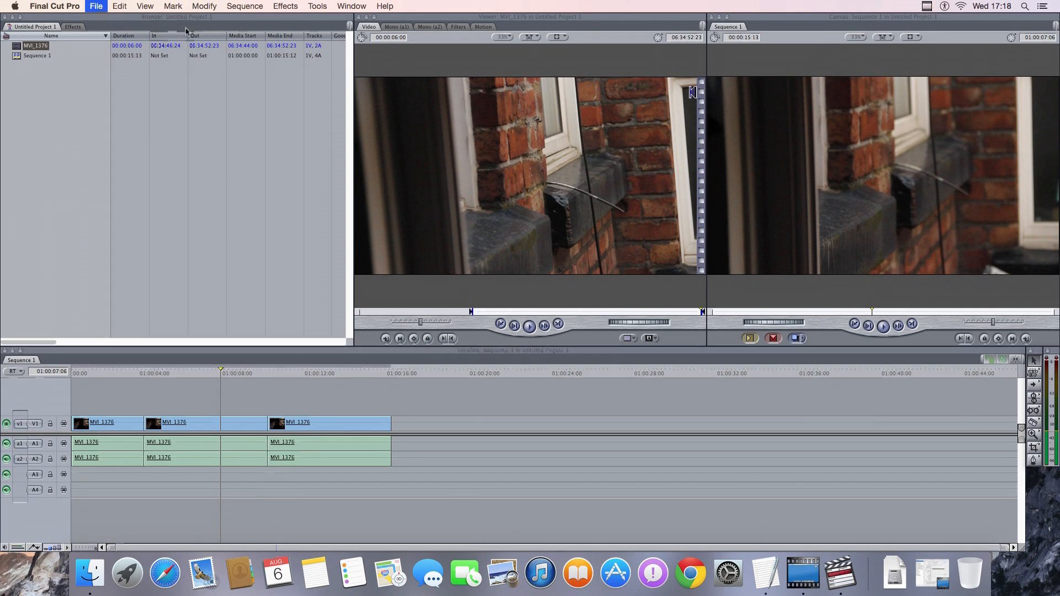
# Step: Open the course tour project from the 2014 video folder on Lacie 500gb
pyautogui.click(95, 7)
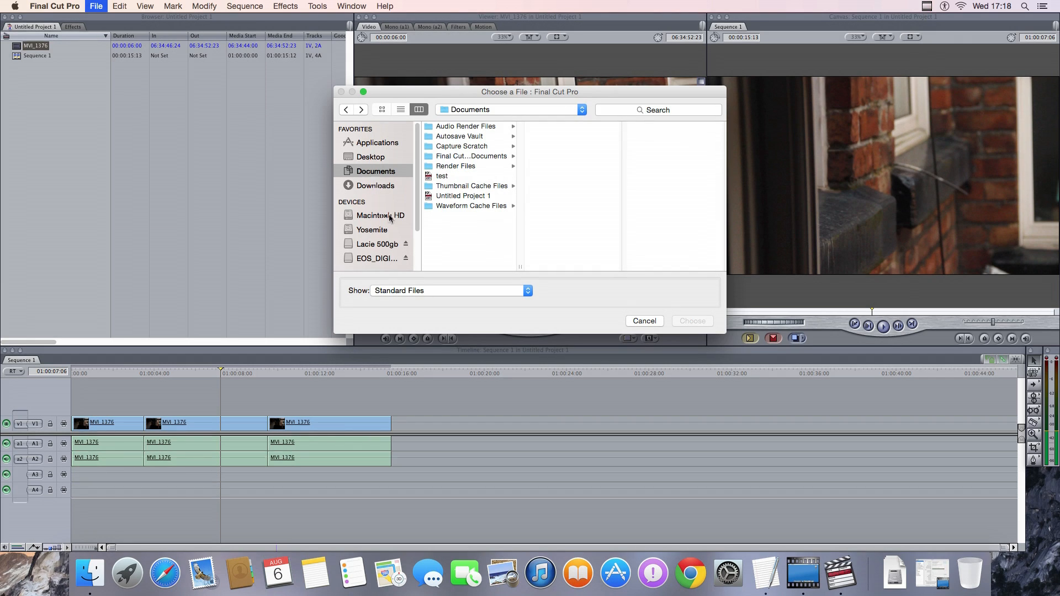
pyautogui.click(377, 244)
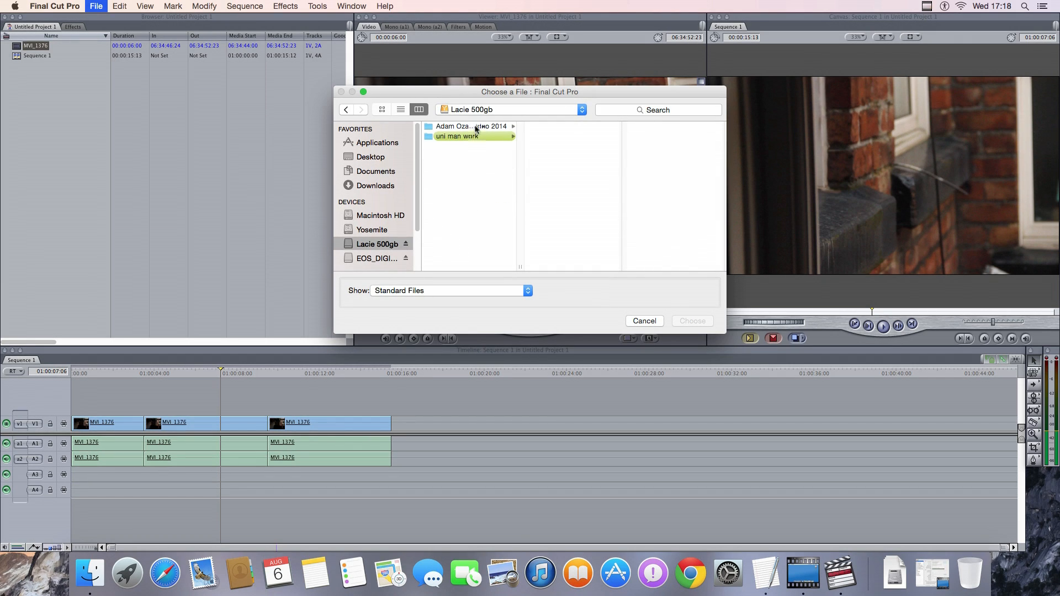
pyautogui.click(466, 126)
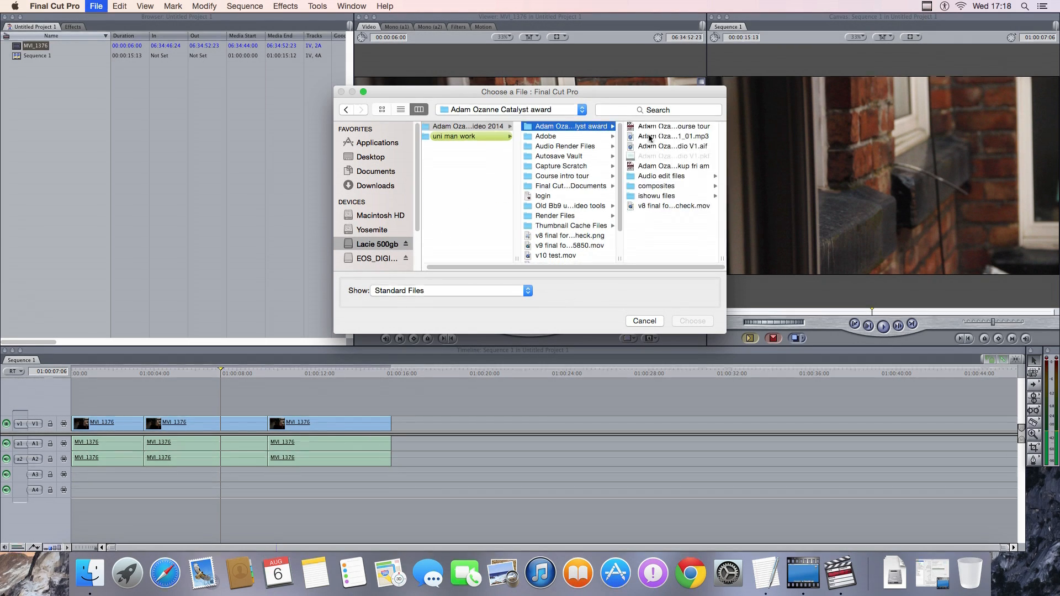
pyautogui.click(674, 126)
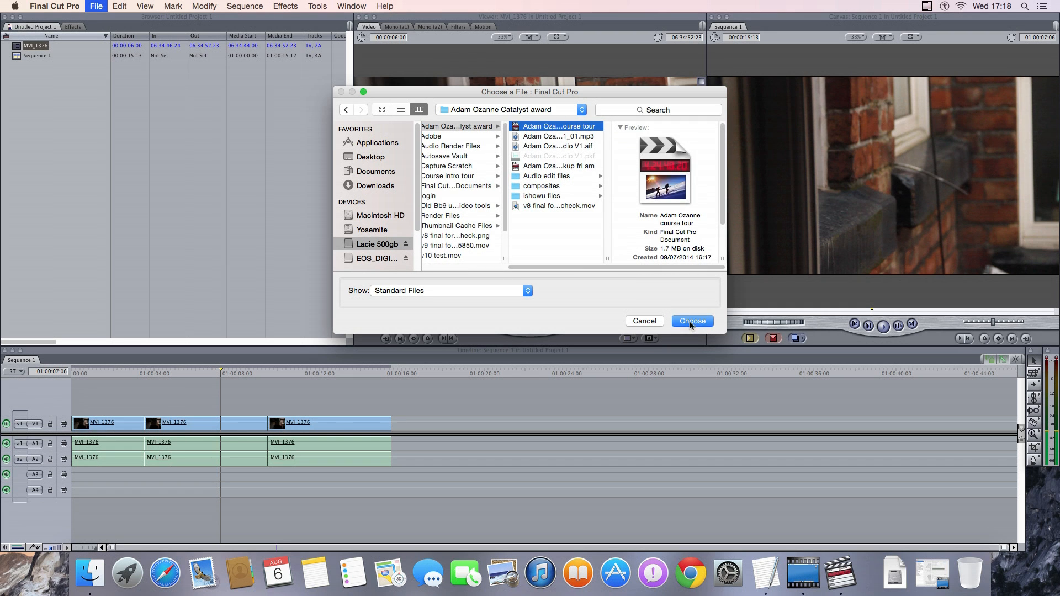
pyautogui.click(691, 320)
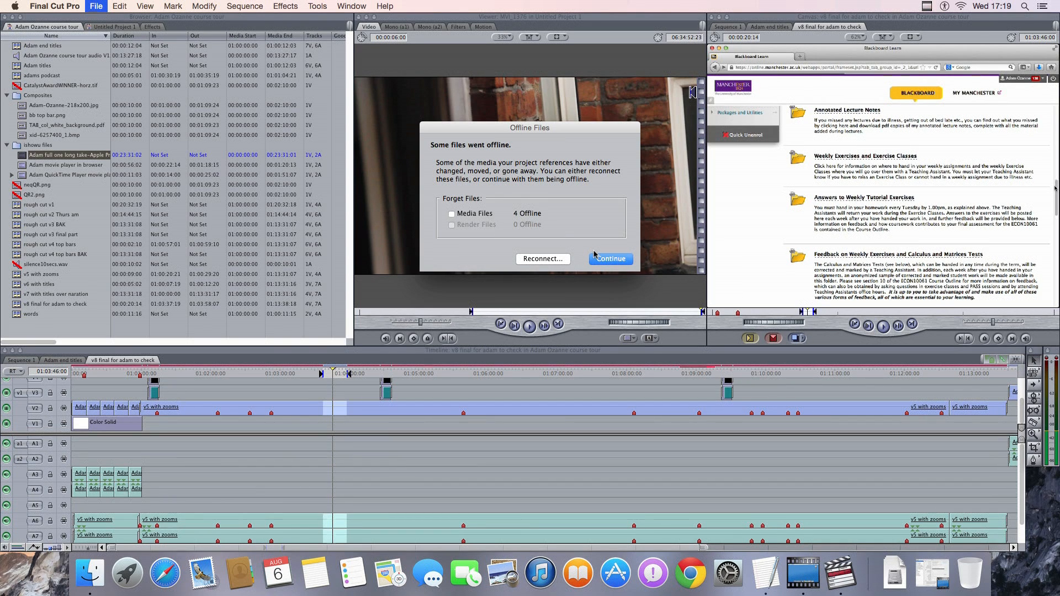
# Step: Relink silence10secs.wav from Catalyst award > Audio edit files, then scrub the v8 final sequence
pyautogui.click(541, 258)
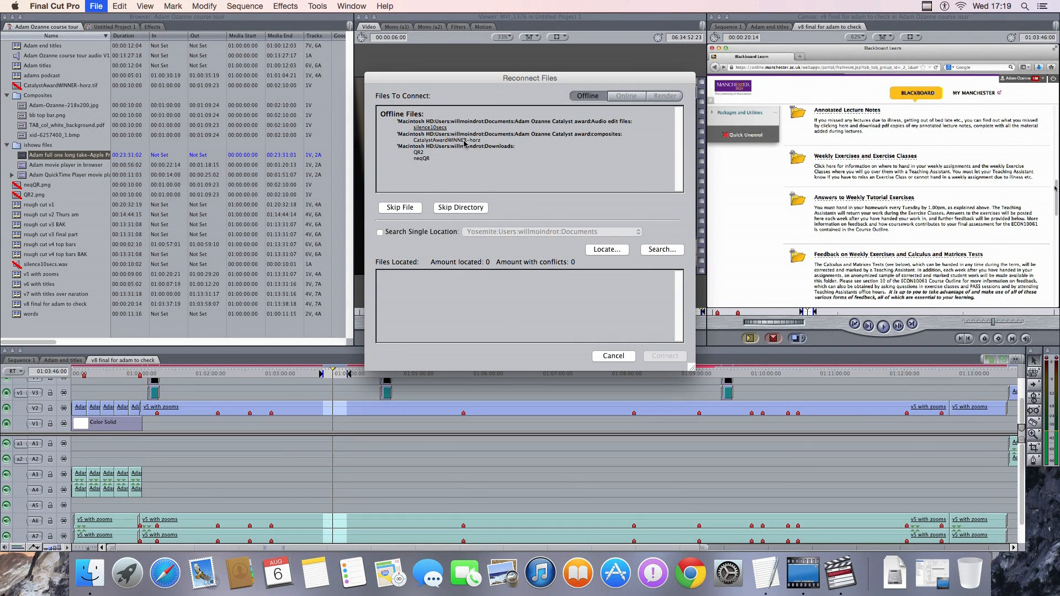
pyautogui.moveTo(603, 249)
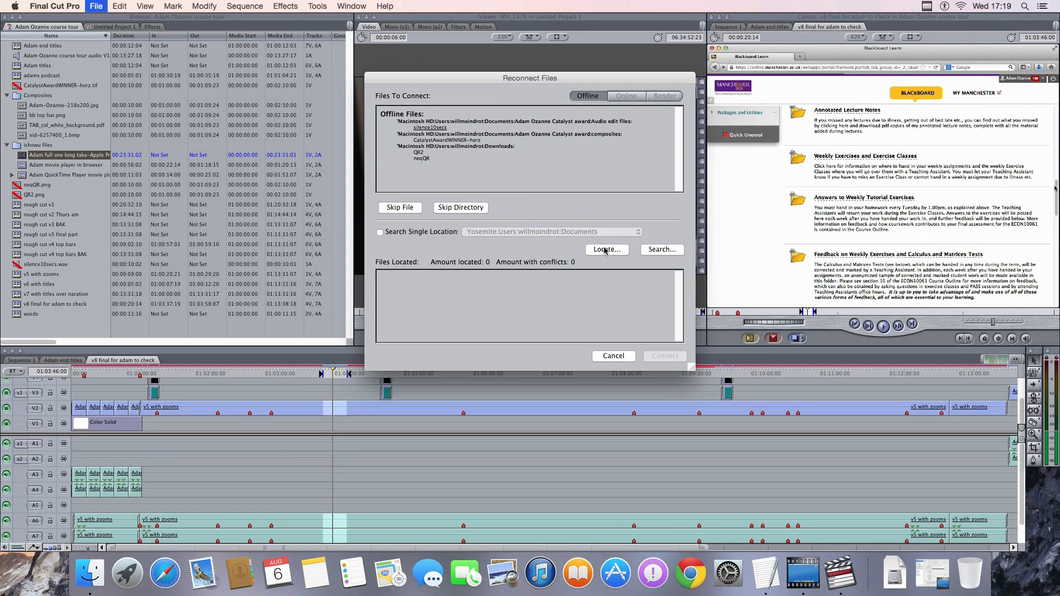
pyautogui.click(606, 250)
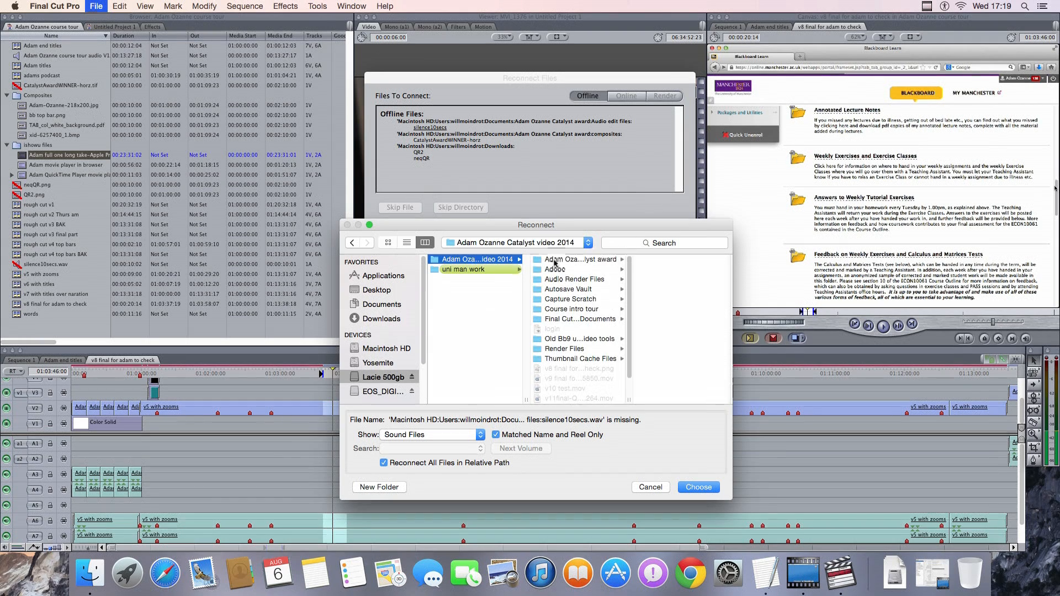
pyautogui.click(578, 259)
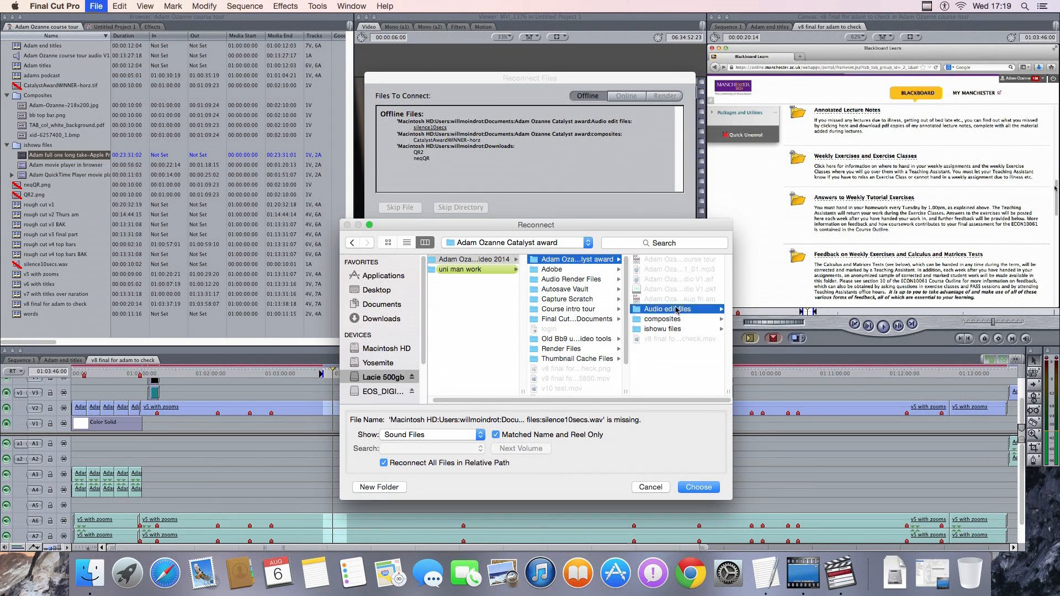
pyautogui.click(667, 309)
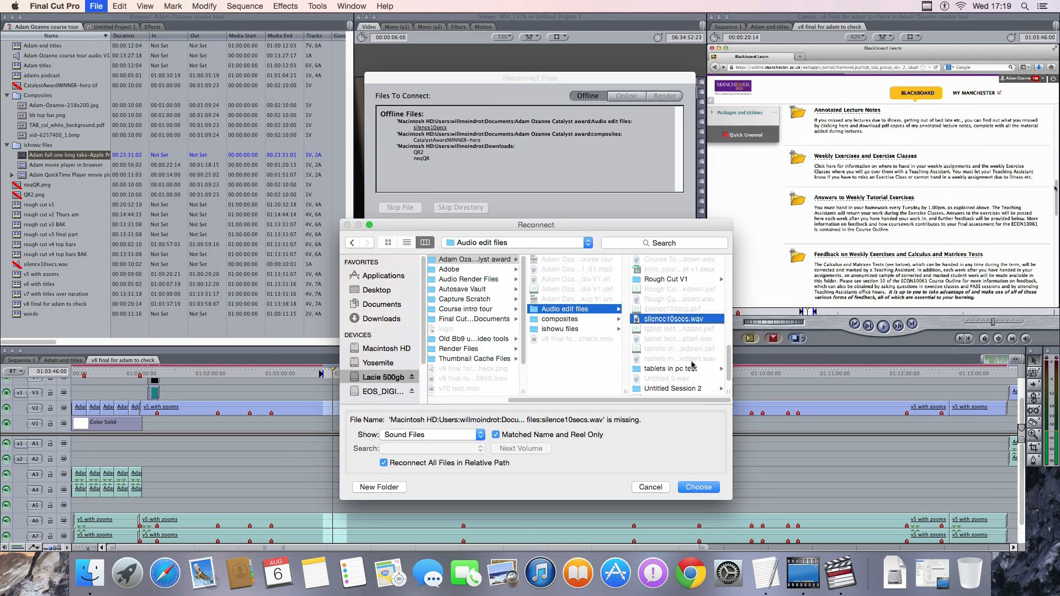
pyautogui.click(697, 487)
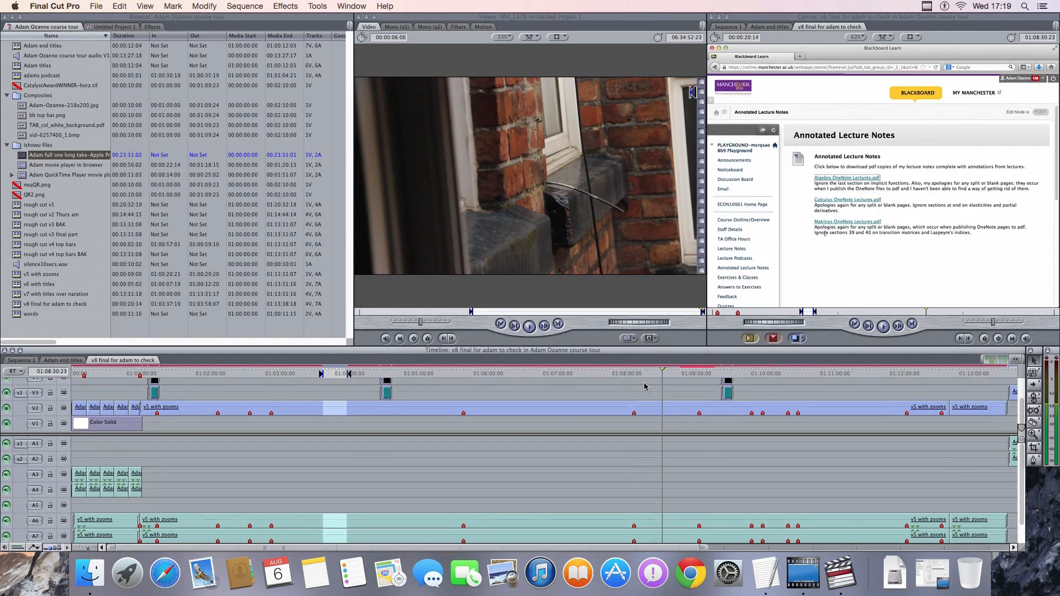
pyautogui.click(734, 258)
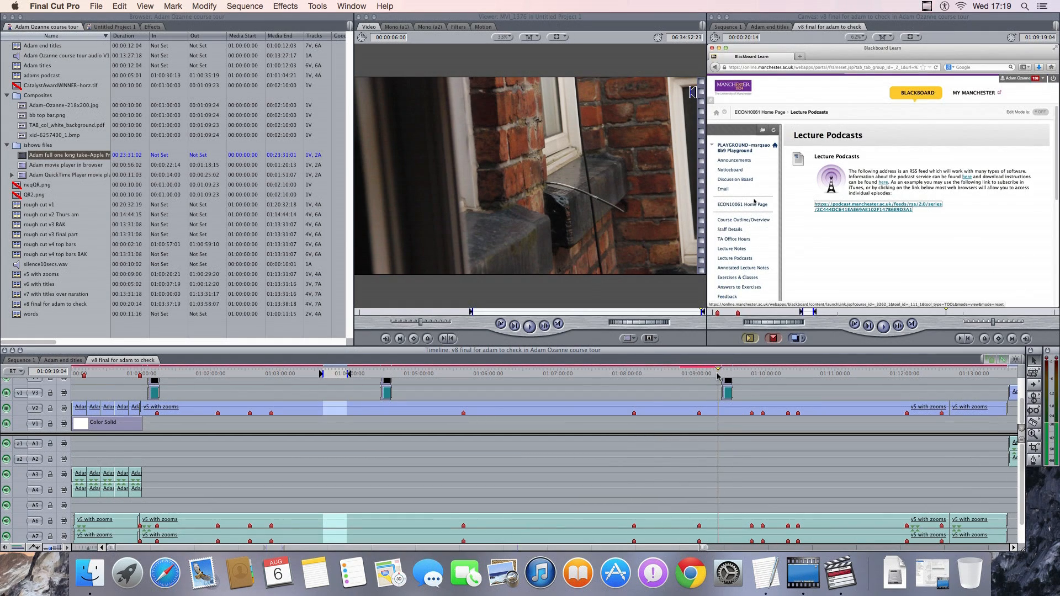
pyautogui.click(743, 204)
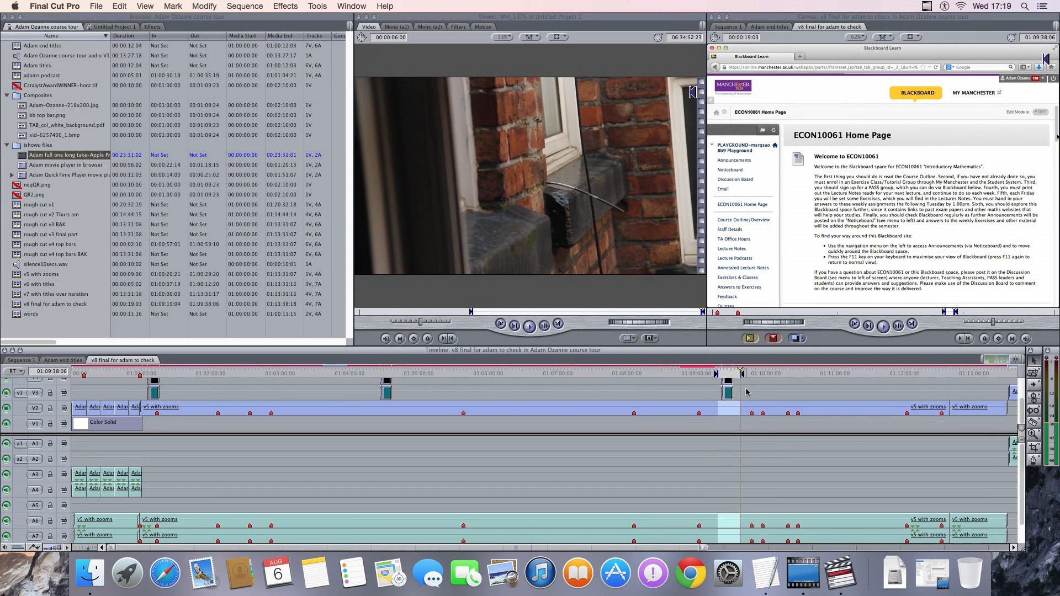
# Step: Start Render All on the whole sequence, then cancel at the 30-minute estimate
pyautogui.click(244, 6)
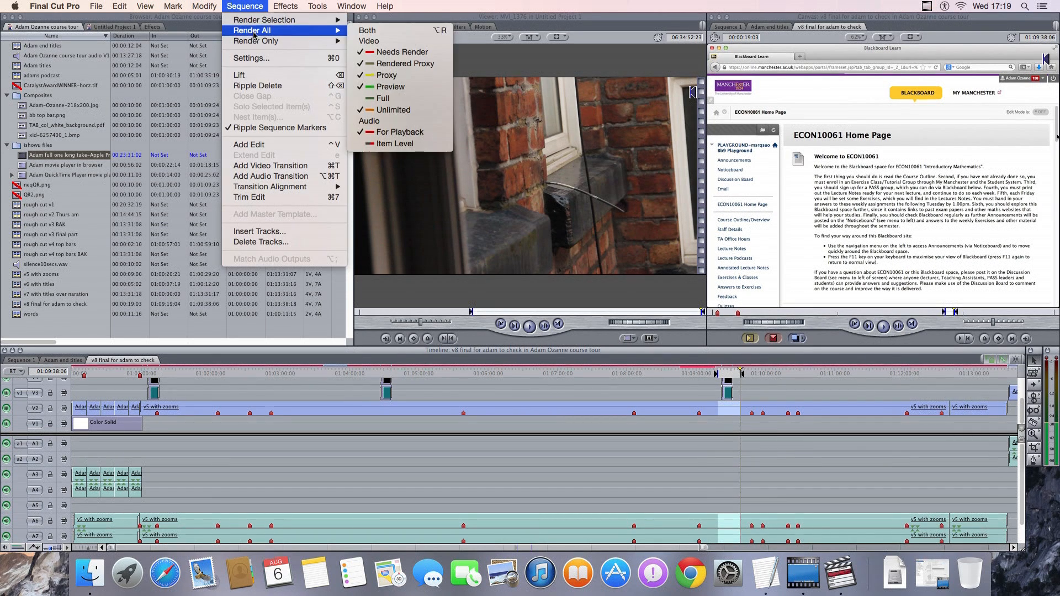
pyautogui.click(367, 30)
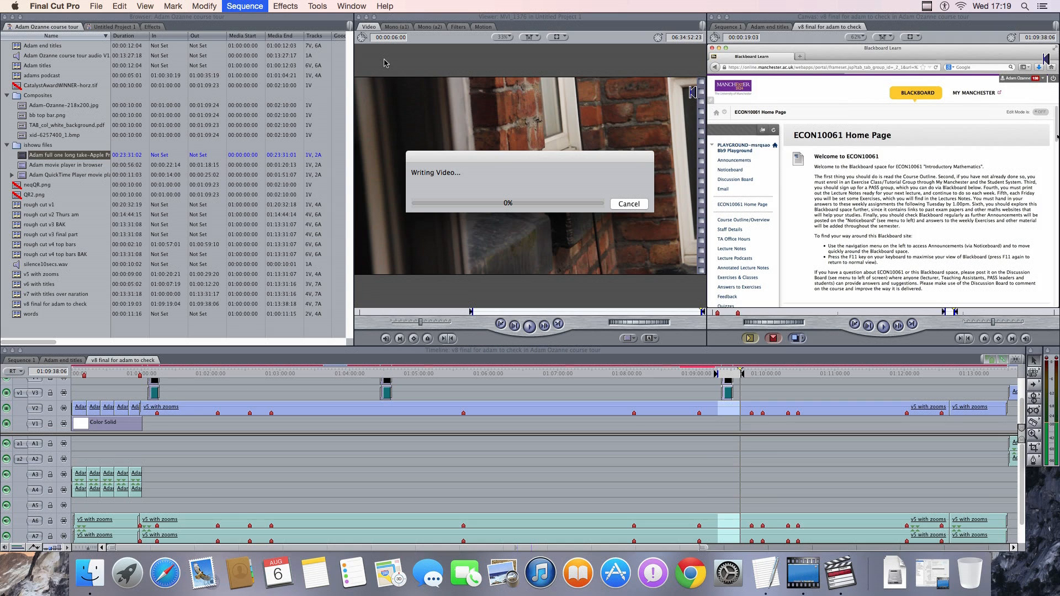
pyautogui.moveTo(363, 94)
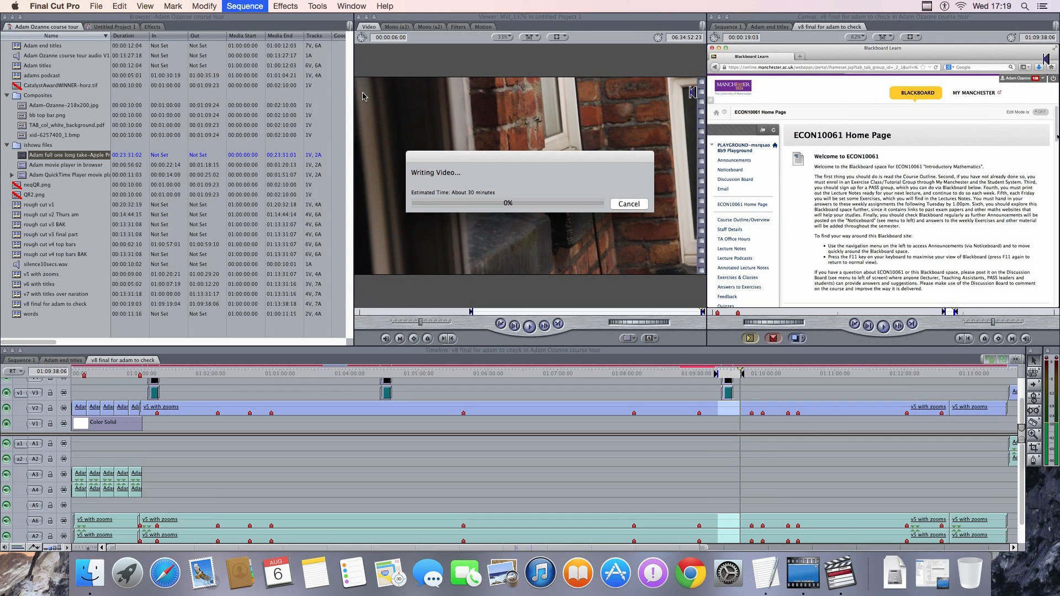
pyautogui.moveTo(402, 105)
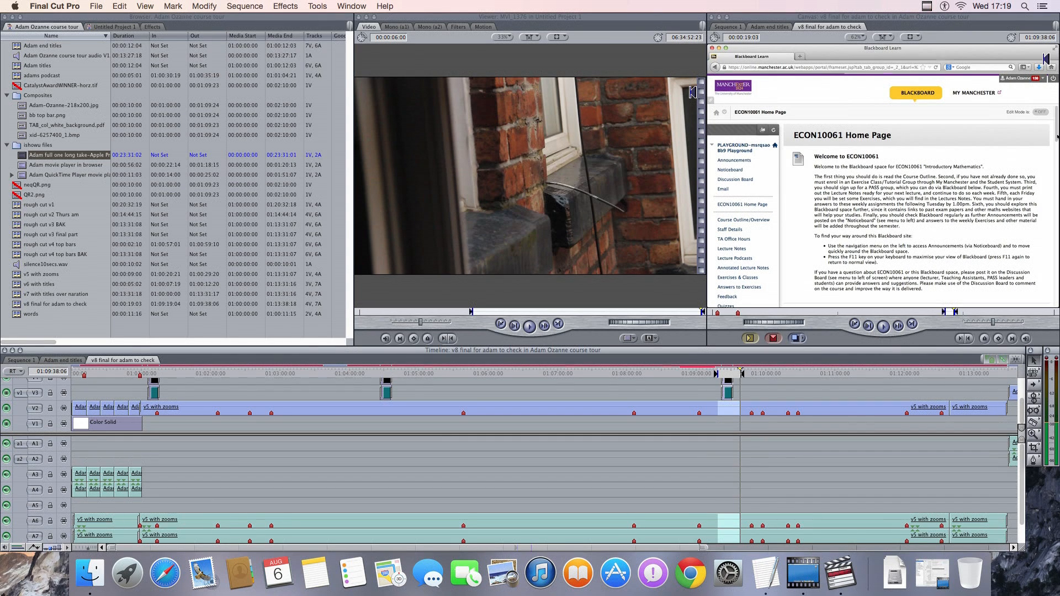
pyautogui.click(244, 6)
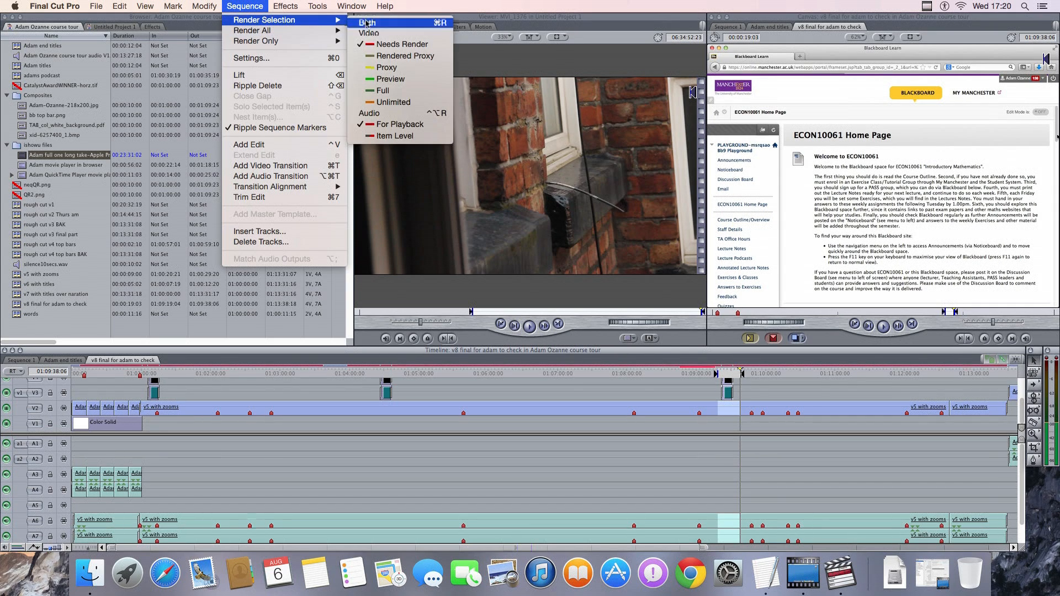
# Step: Render the selected part of the v8 final sequence with Render Selection > Both
pyautogui.click(368, 22)
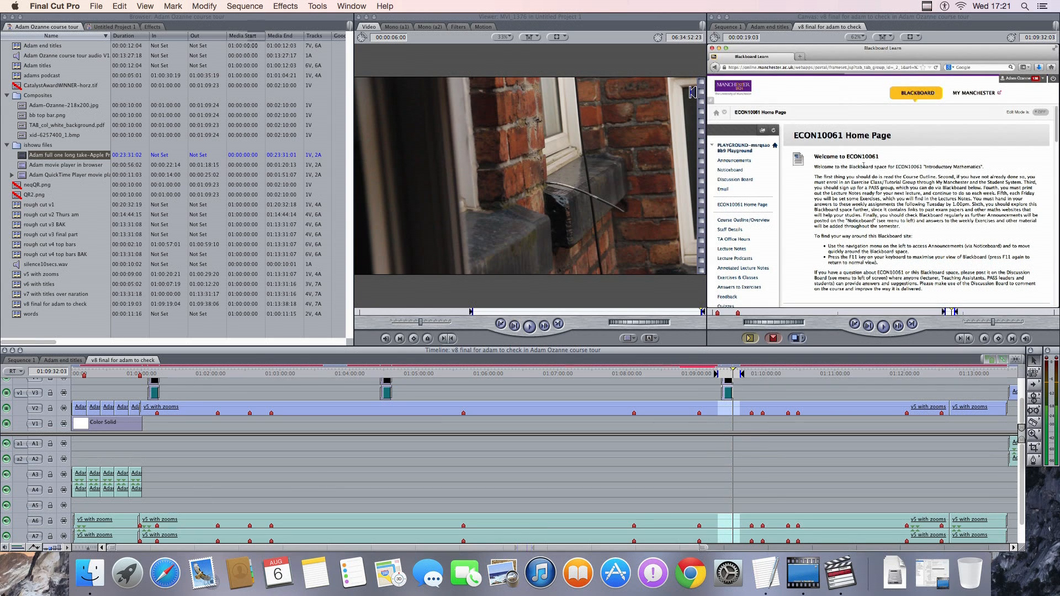
pyautogui.click(95, 6)
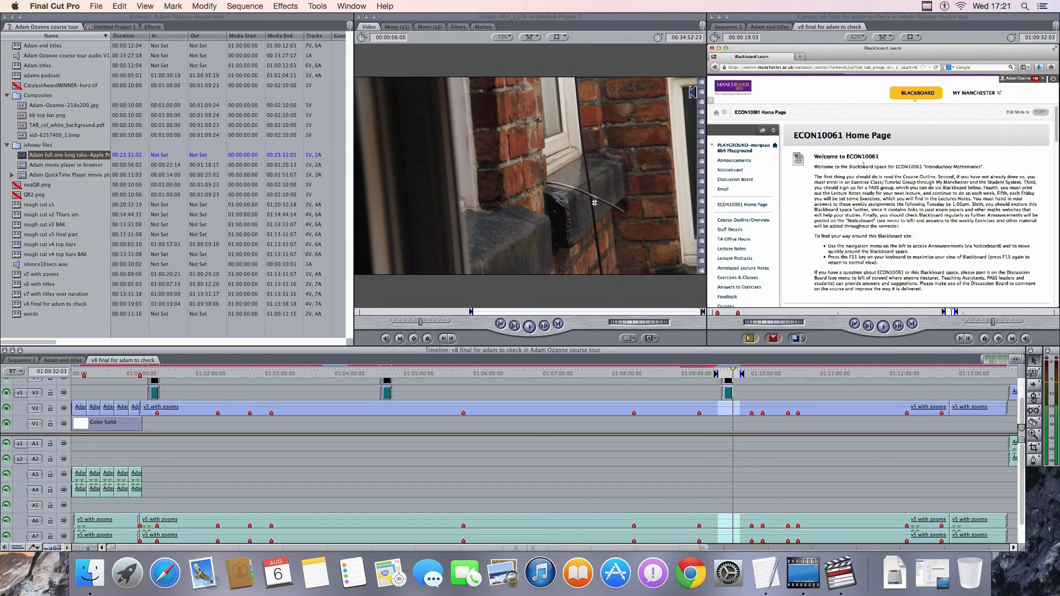
pyautogui.moveTo(596, 206)
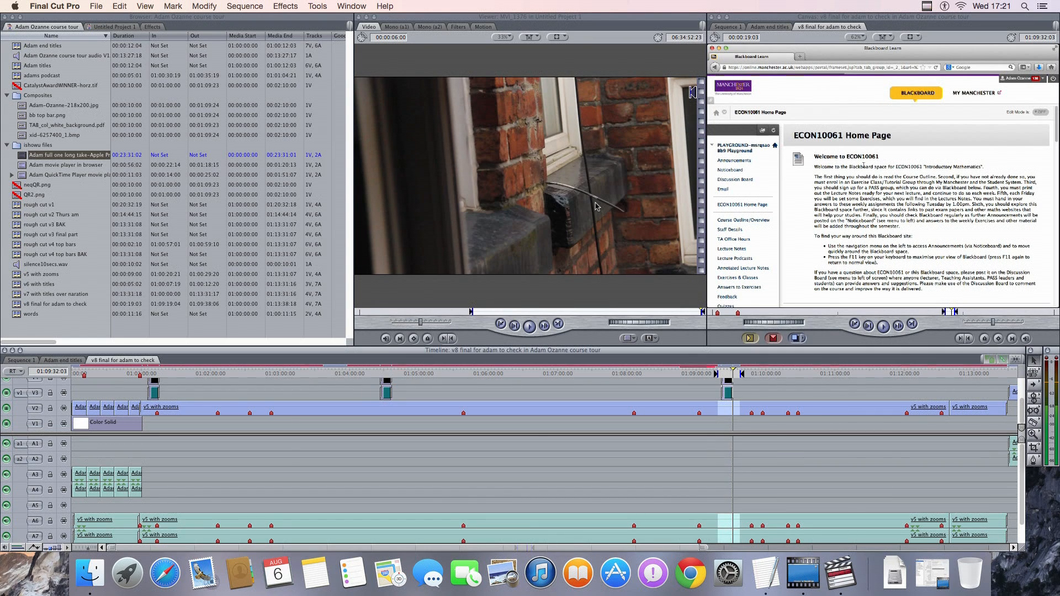
# Step: Quit Final Cut Pro and select Compressor in the Finder Applications folder
pyautogui.click(54, 6)
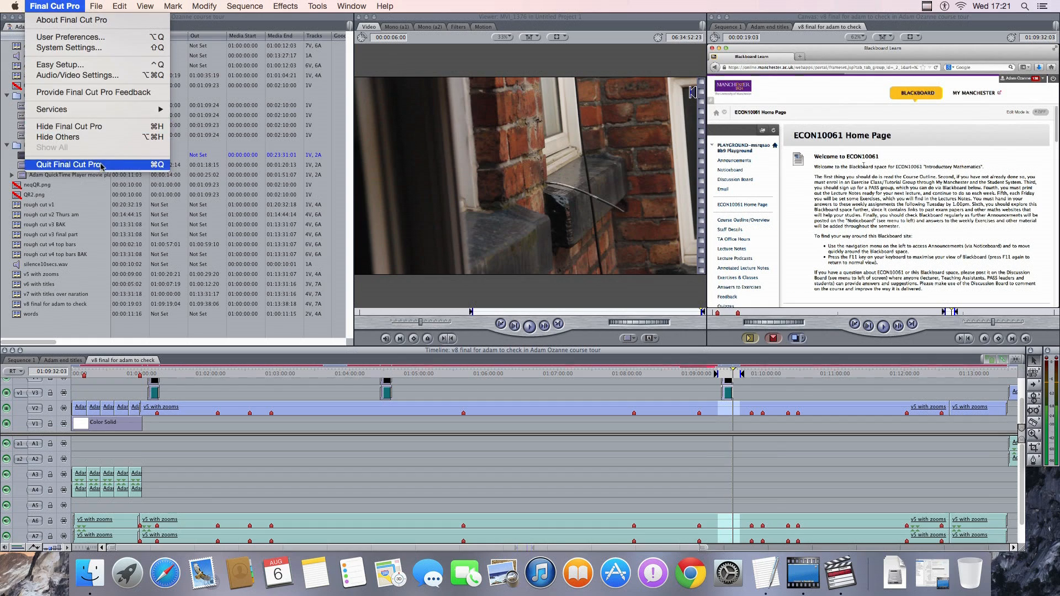
pyautogui.click(71, 164)
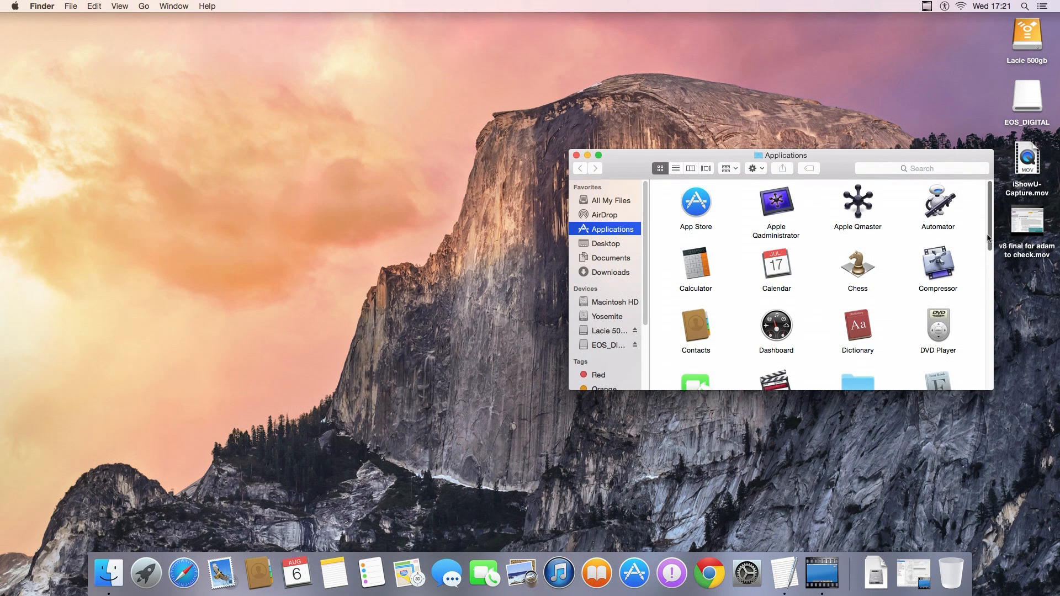
pyautogui.click(937, 264)
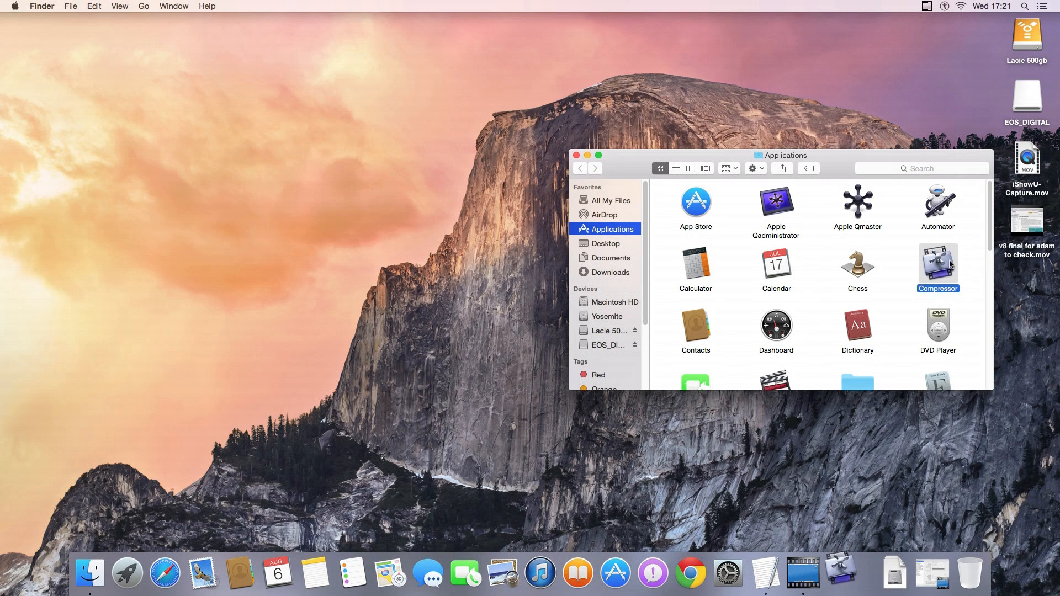
# Step: Launch Compressor from Applications and choose Register Later on the registration dialog
pyautogui.doubleClick(937, 264)
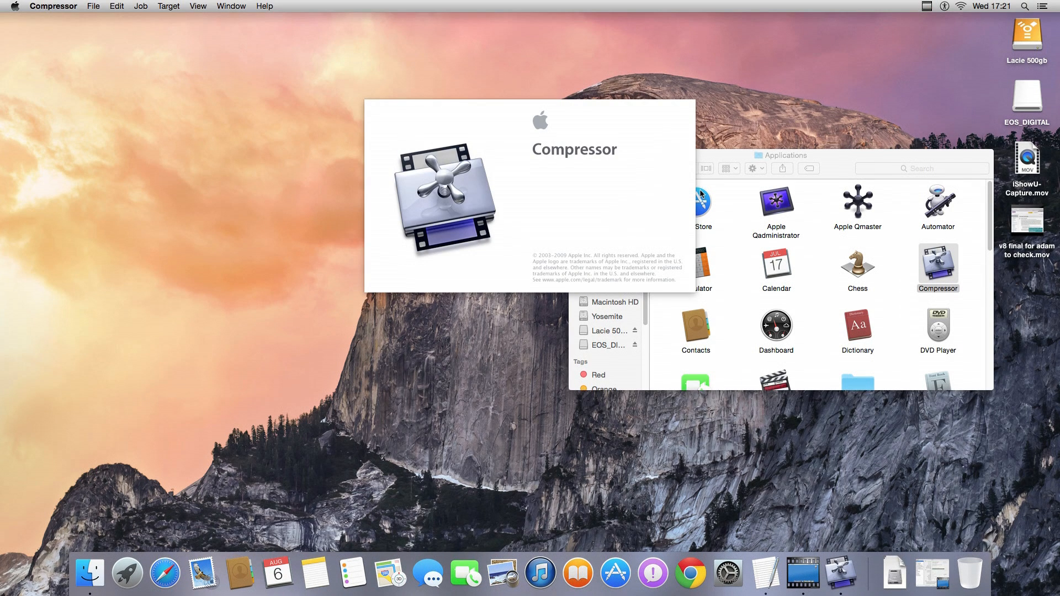
pyautogui.moveTo(612, 156)
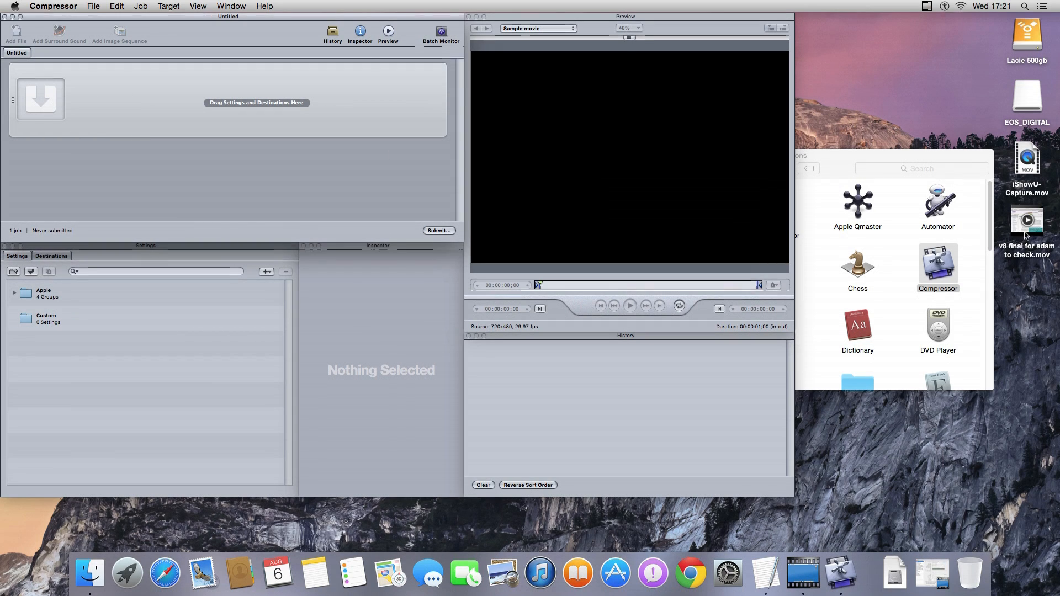
pyautogui.moveTo(1027, 220); pyautogui.dragTo(223, 91)
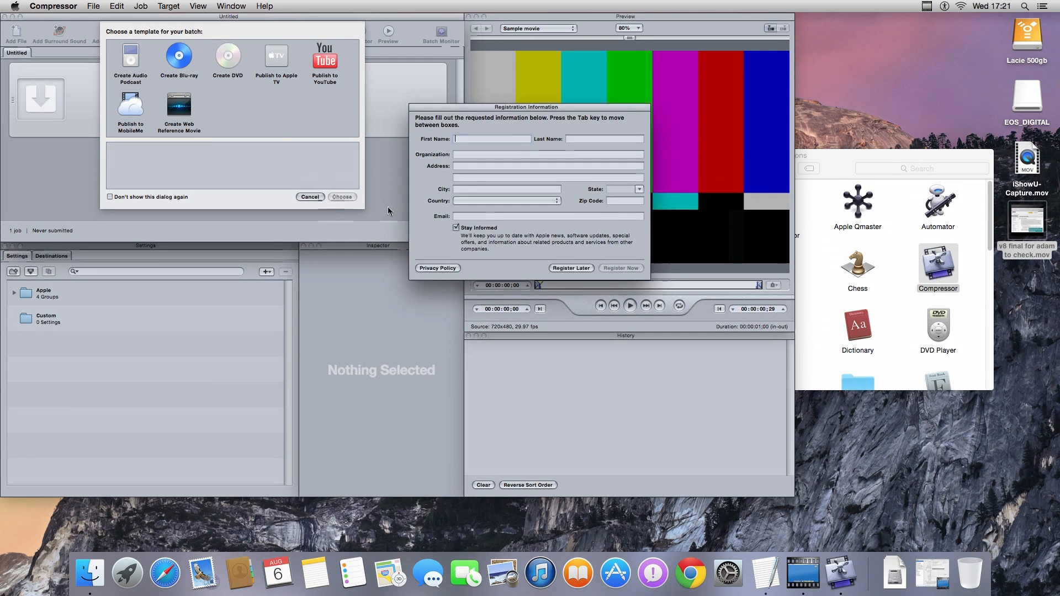
pyautogui.click(570, 268)
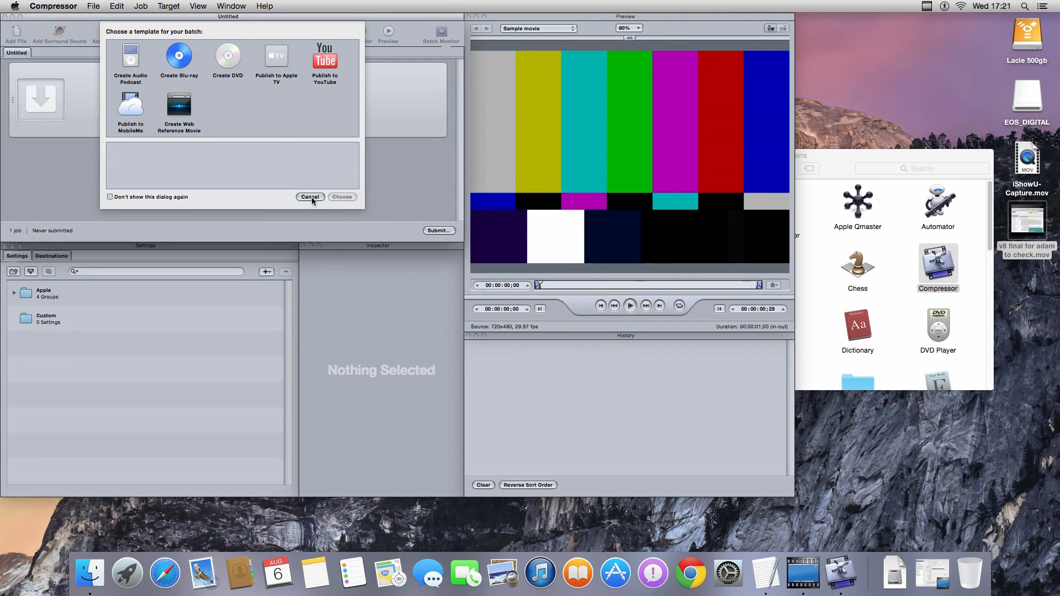
# Step: Dismiss the template chooser and apply QuickTime H.264 to the 'v8 final for adam to check' movie
pyautogui.click(310, 196)
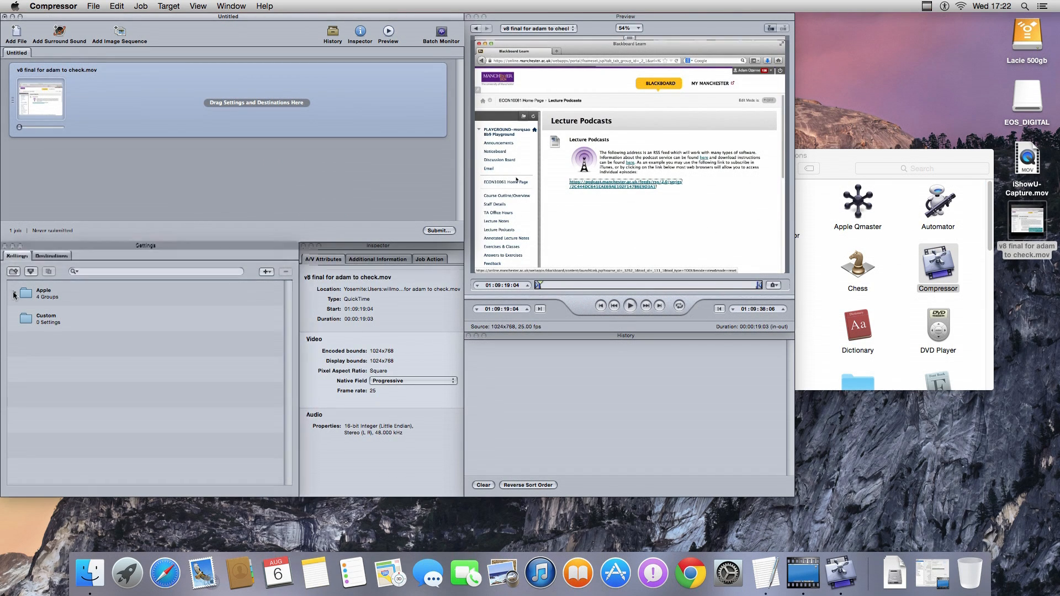
pyautogui.click(13, 295)
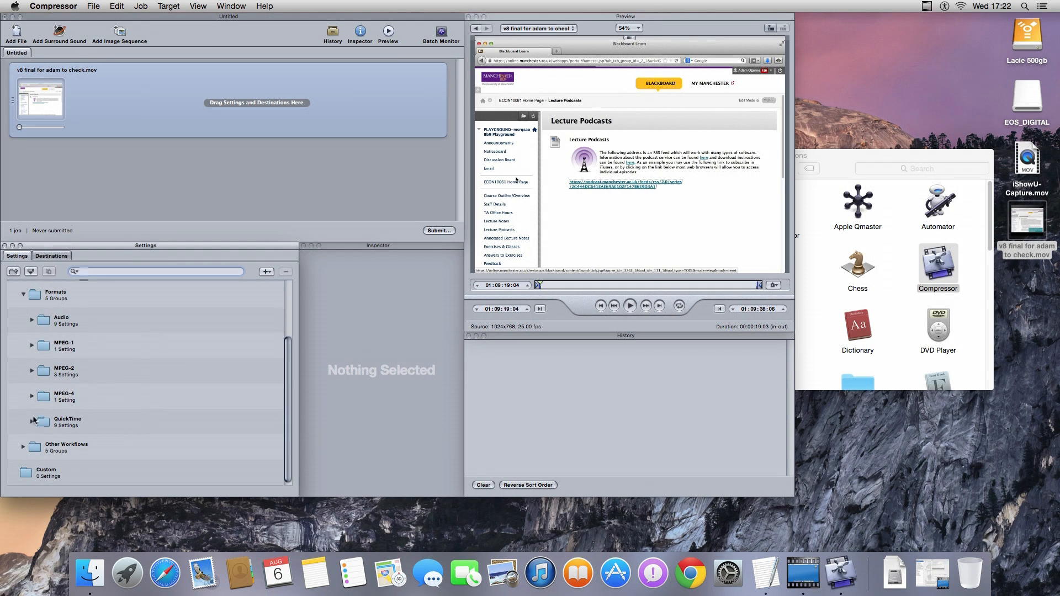
pyautogui.click(31, 424)
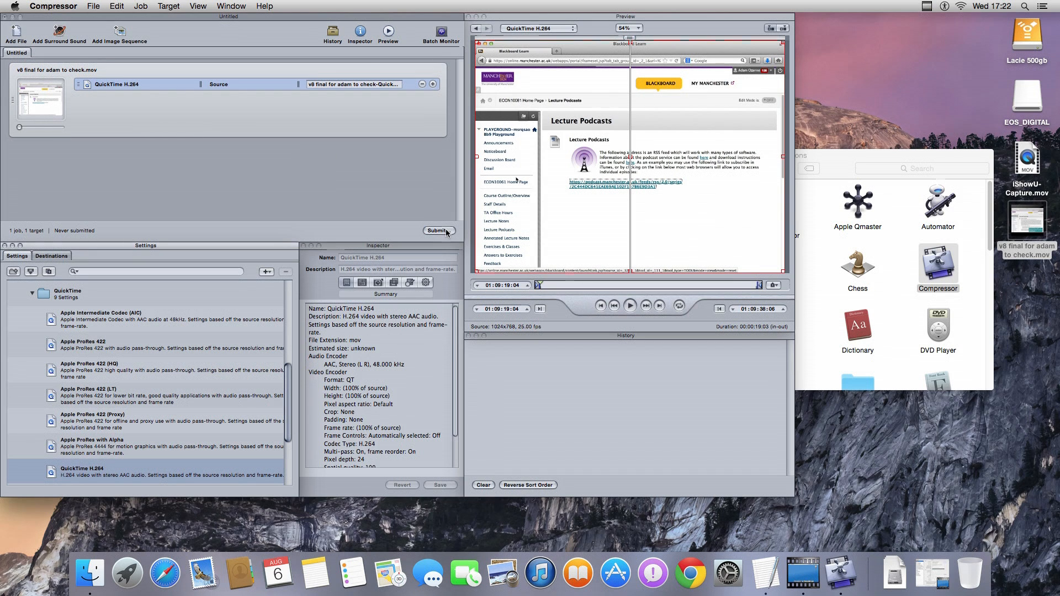
pyautogui.click(438, 231)
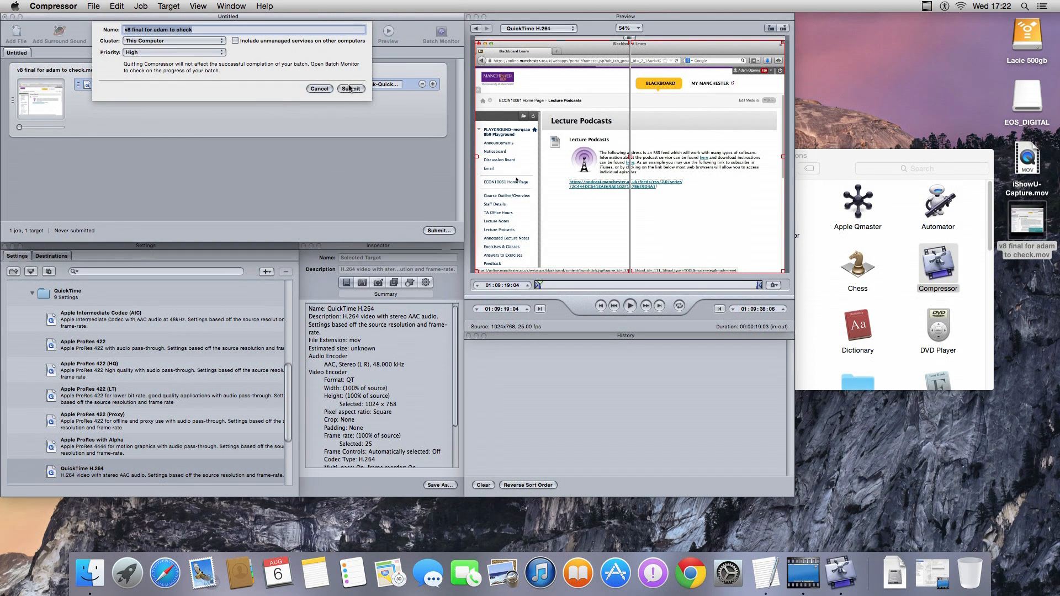
# Step: Submit the batch to This Computer and expand its encoding job in Batch Monitor
pyautogui.click(350, 88)
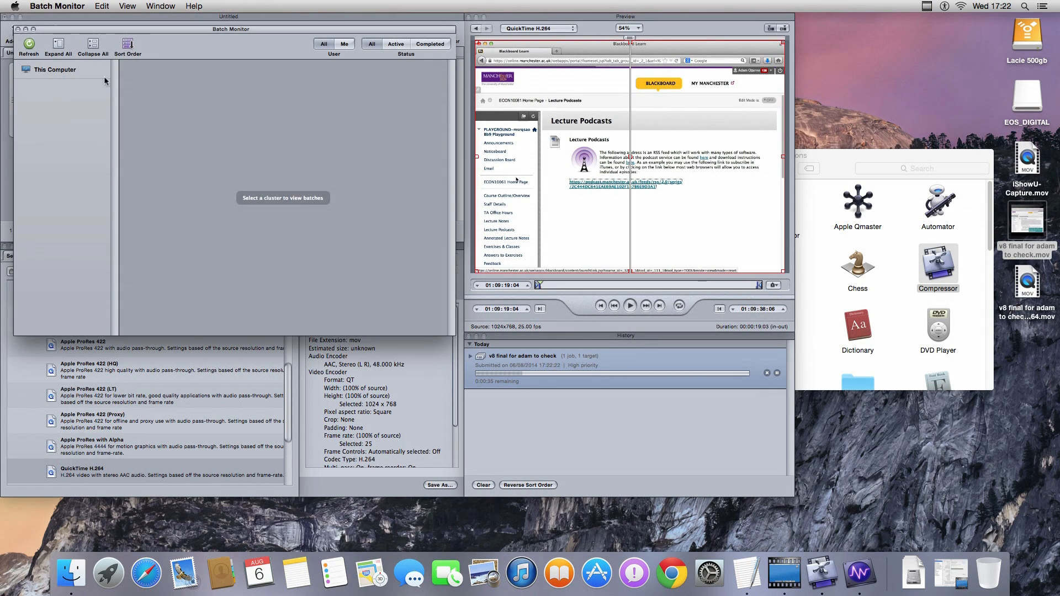
pyautogui.click(54, 69)
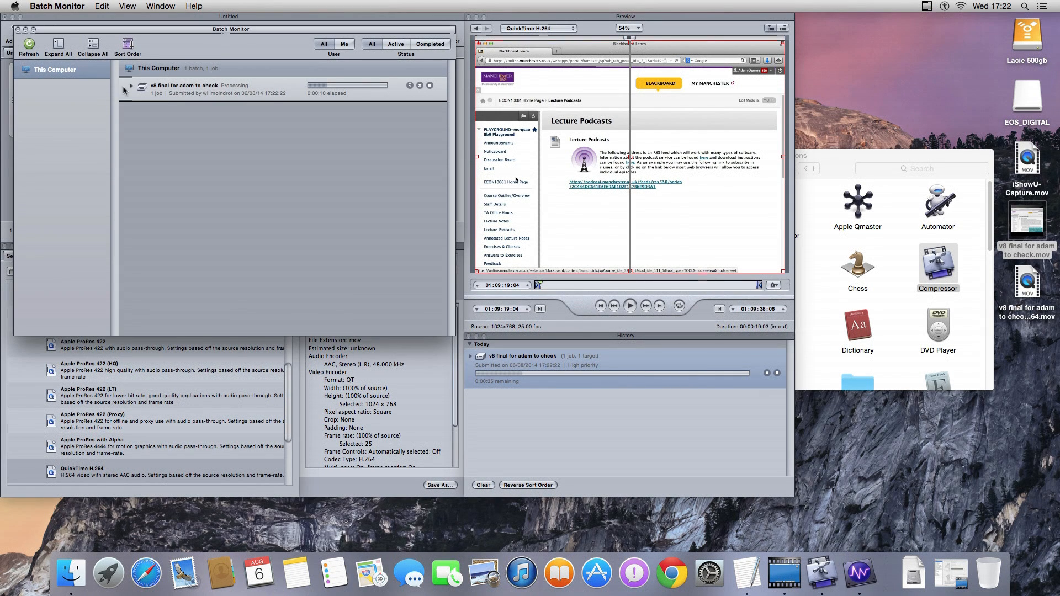
pyautogui.click(131, 86)
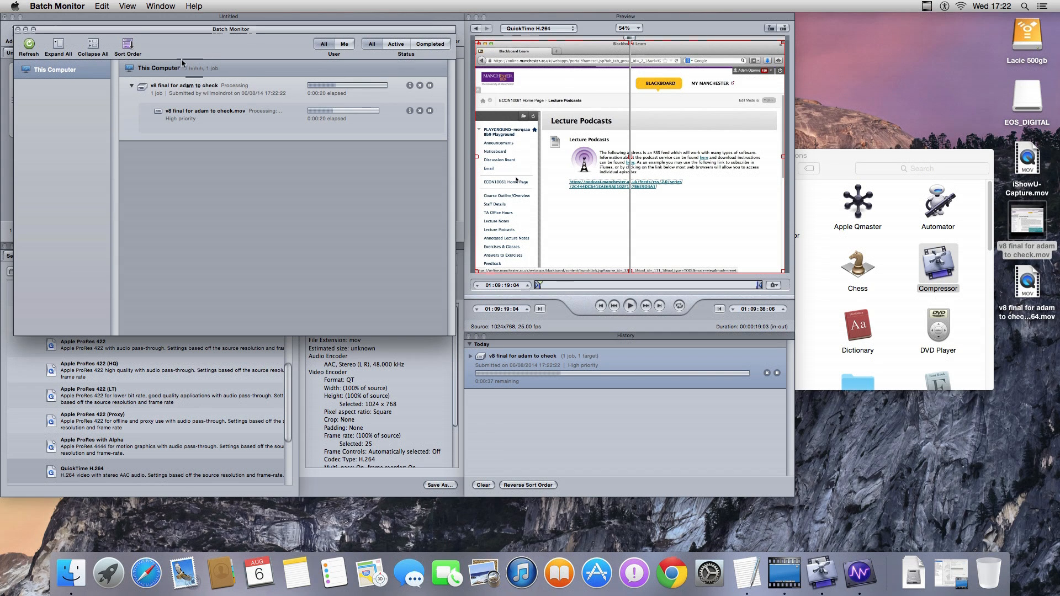
pyautogui.click(12, 6)
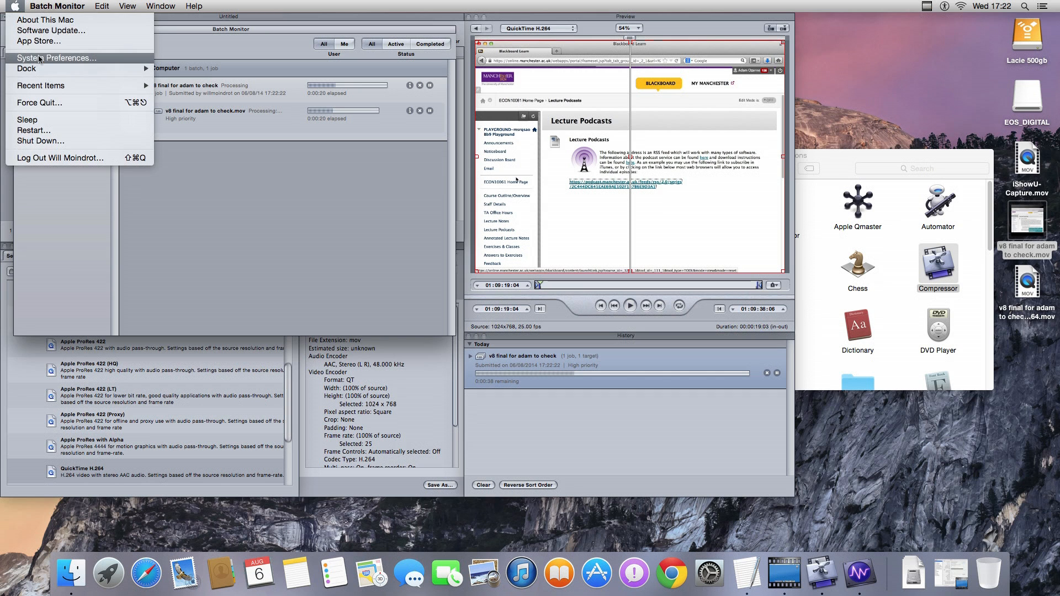
# Step: Review the Apple Qmaster sharing settings, close them, and select the encoded H.264 movie on the desktop
pyautogui.click(57, 57)
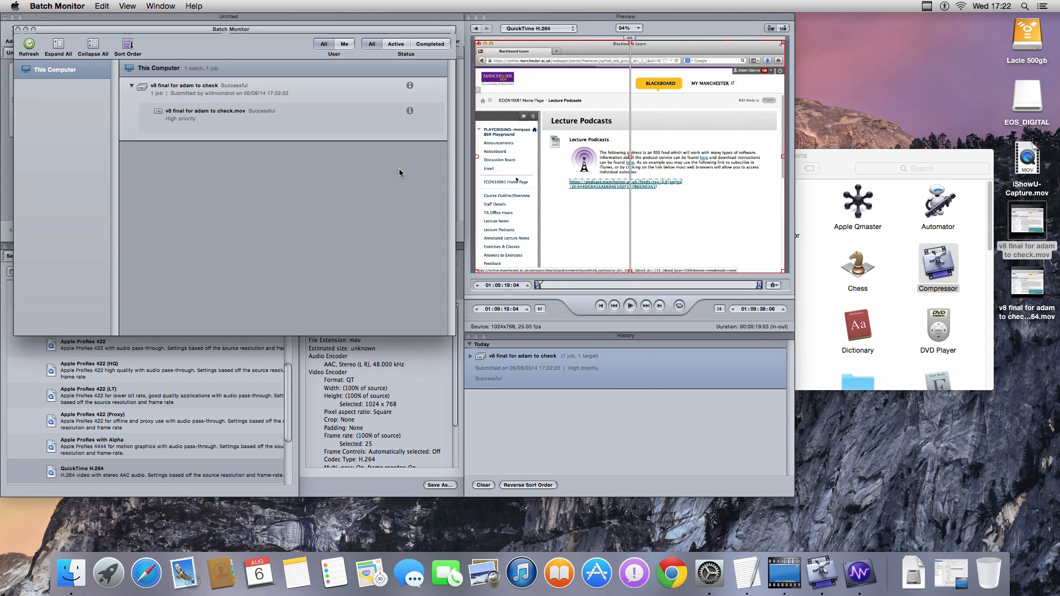
pyautogui.click(856, 202)
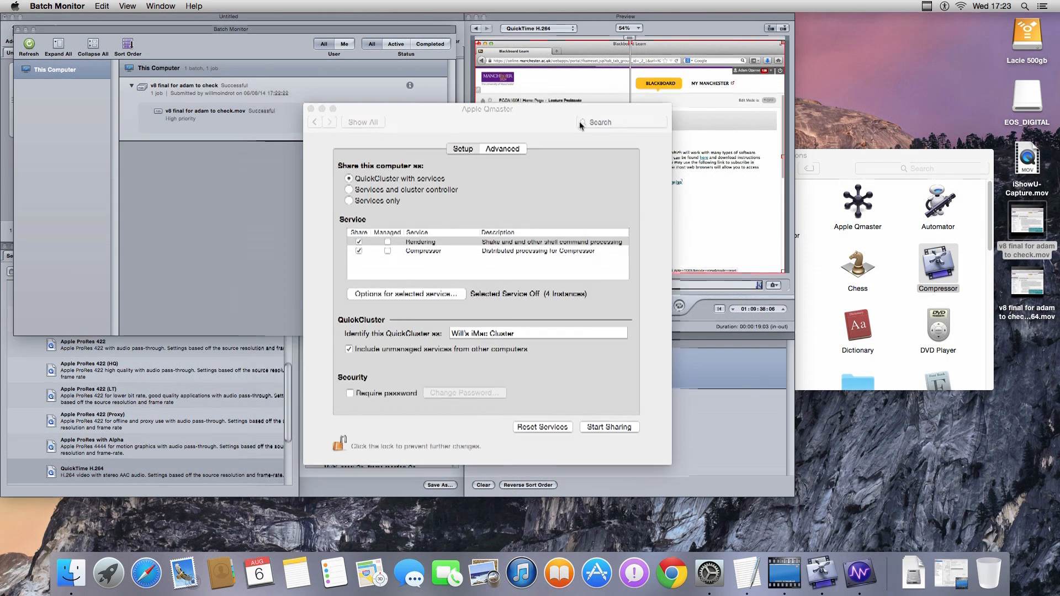
pyautogui.moveTo(487, 109); pyautogui.dragTo(544, 109)
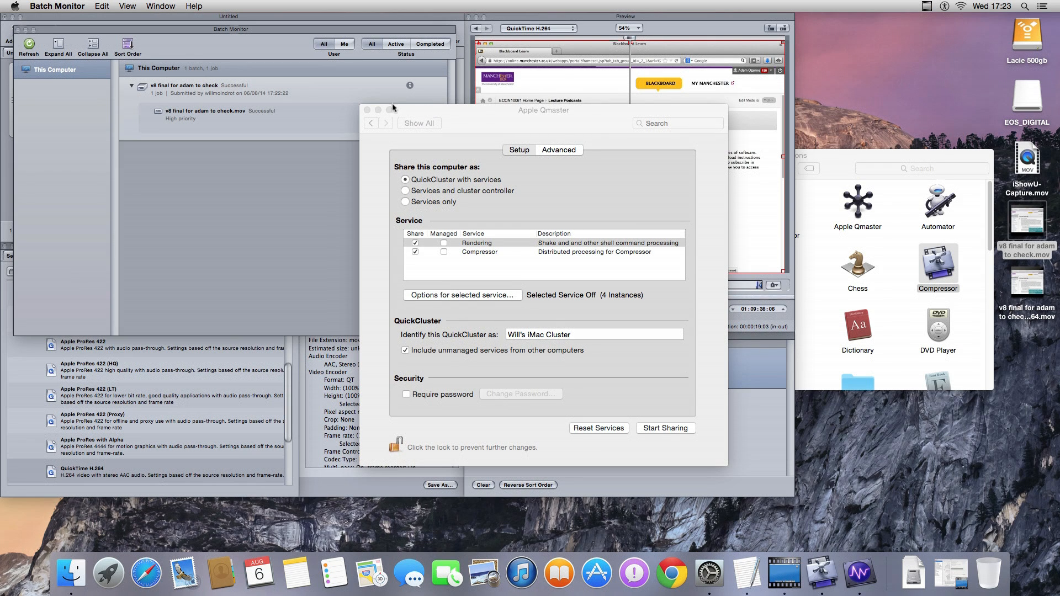
pyautogui.click(367, 109)
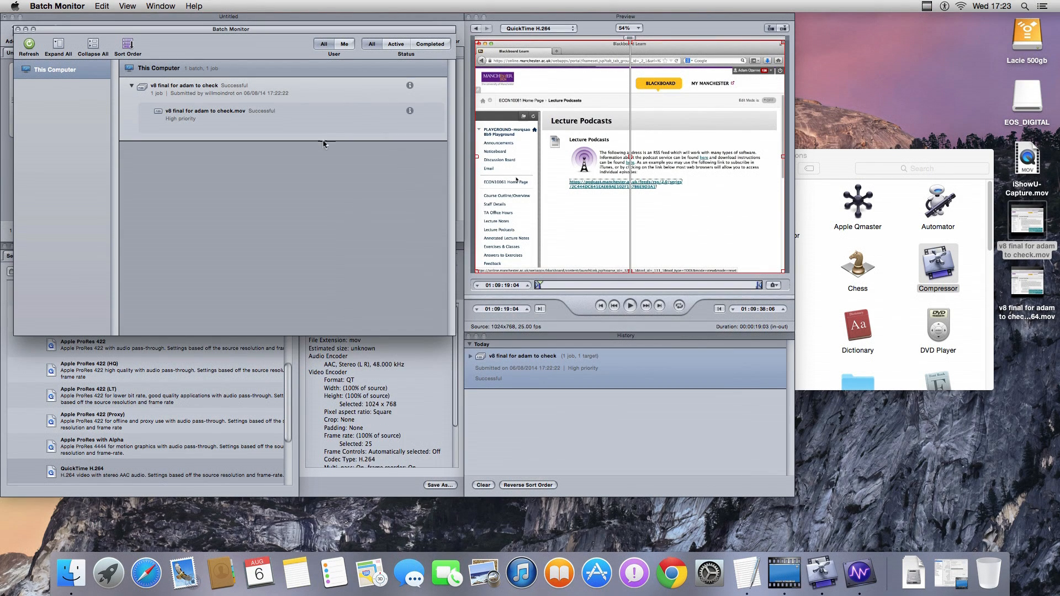
pyautogui.moveTo(277, 145)
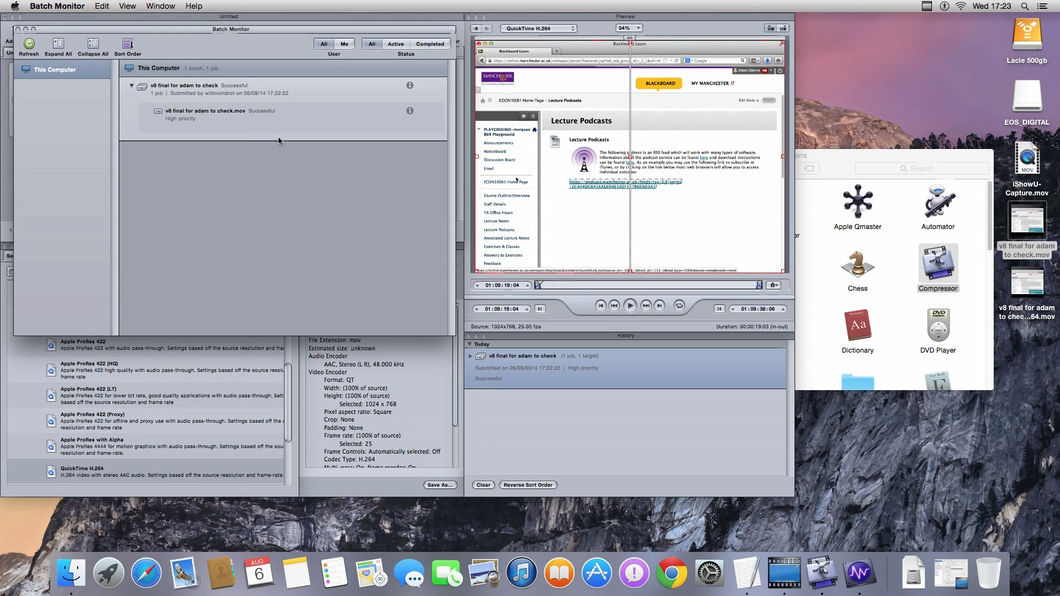
pyautogui.click(1026, 279)
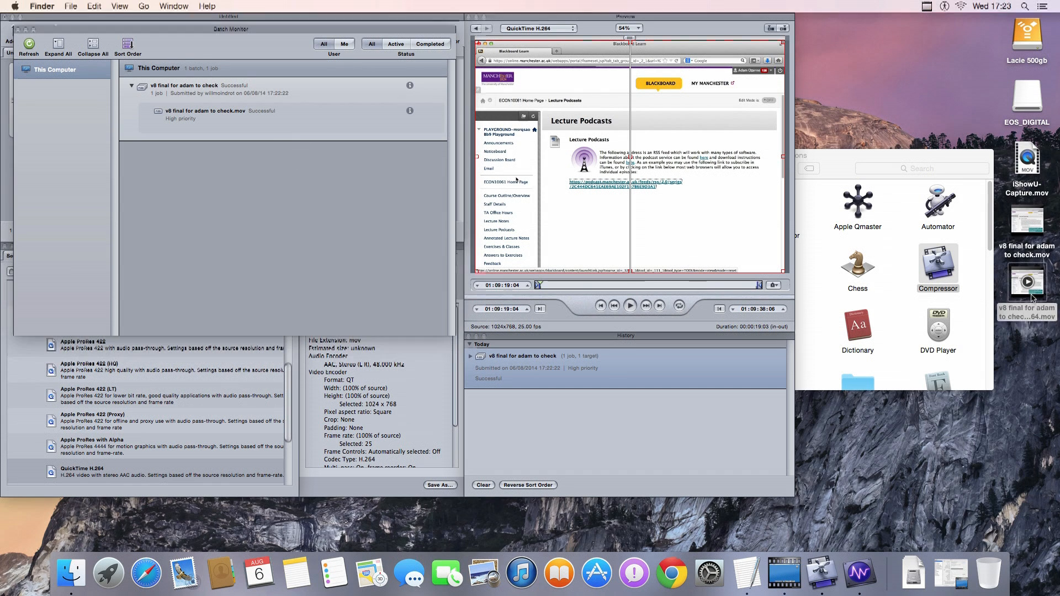